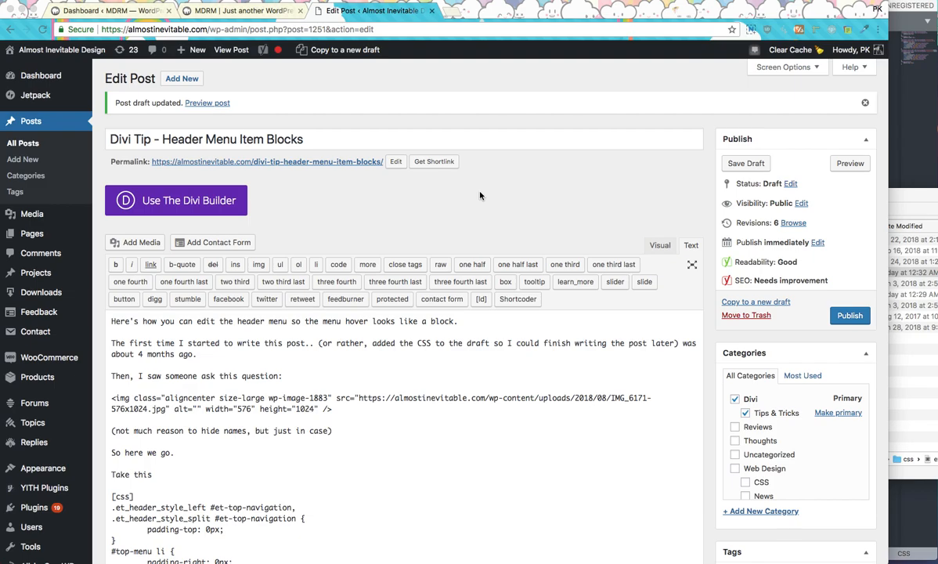
pyautogui.moveTo(471, 206)
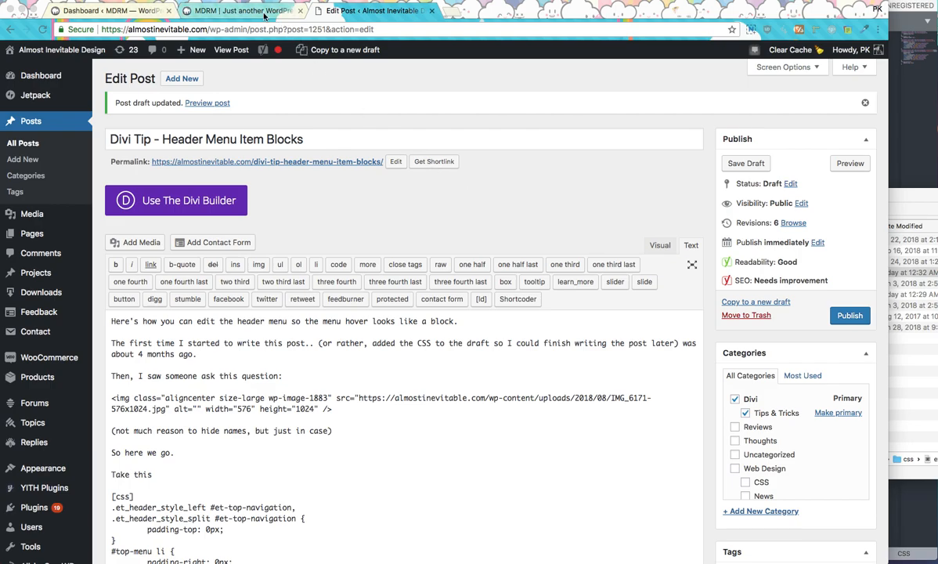
# Switch between the local MDRM test site tab and the Divi Tip draft preview tab.
pyautogui.click(239, 13)
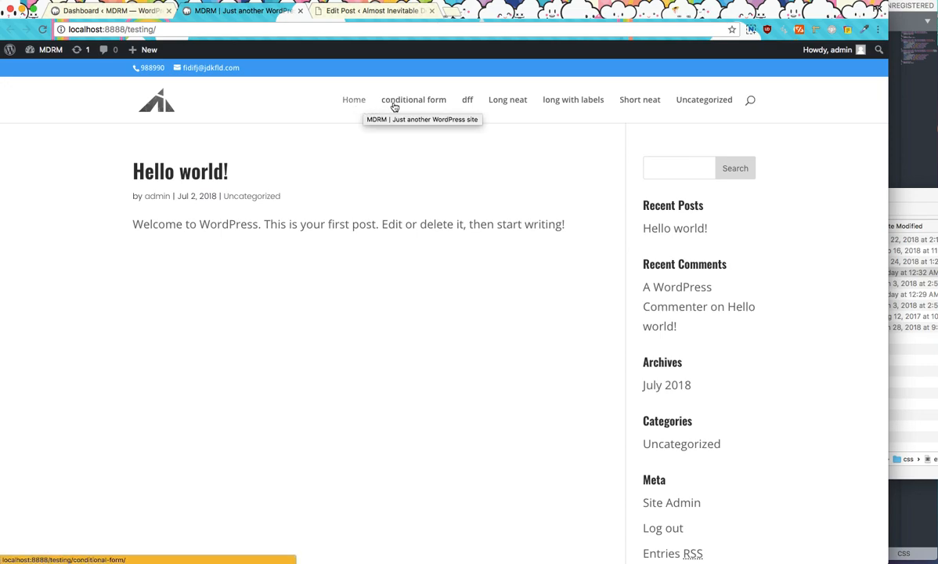
pyautogui.moveTo(354, 110)
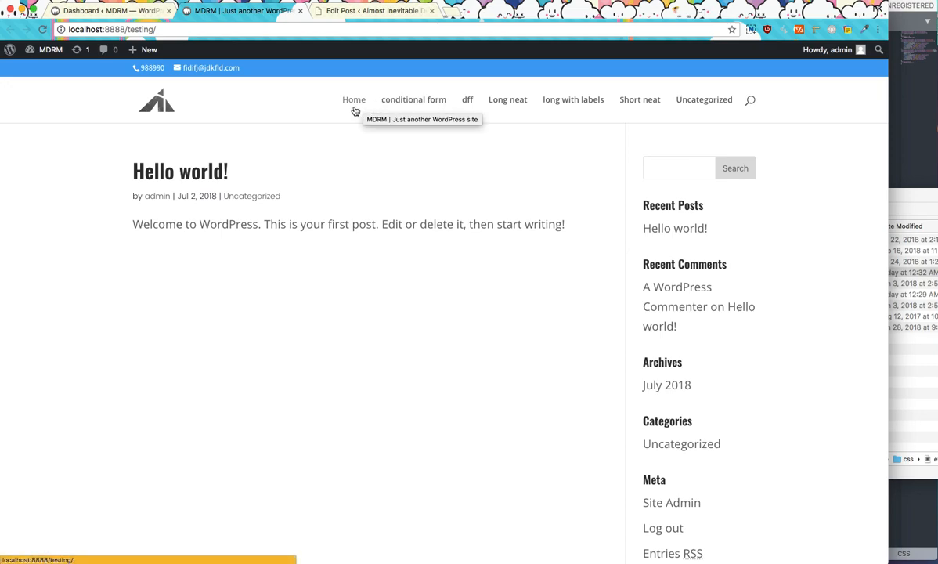
pyautogui.moveTo(343, 75)
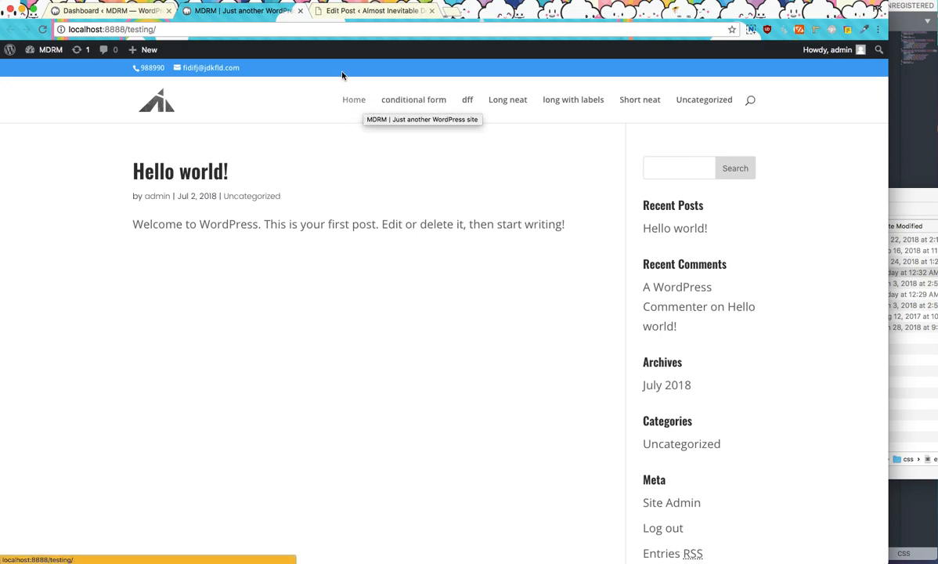
pyautogui.click(387, 11)
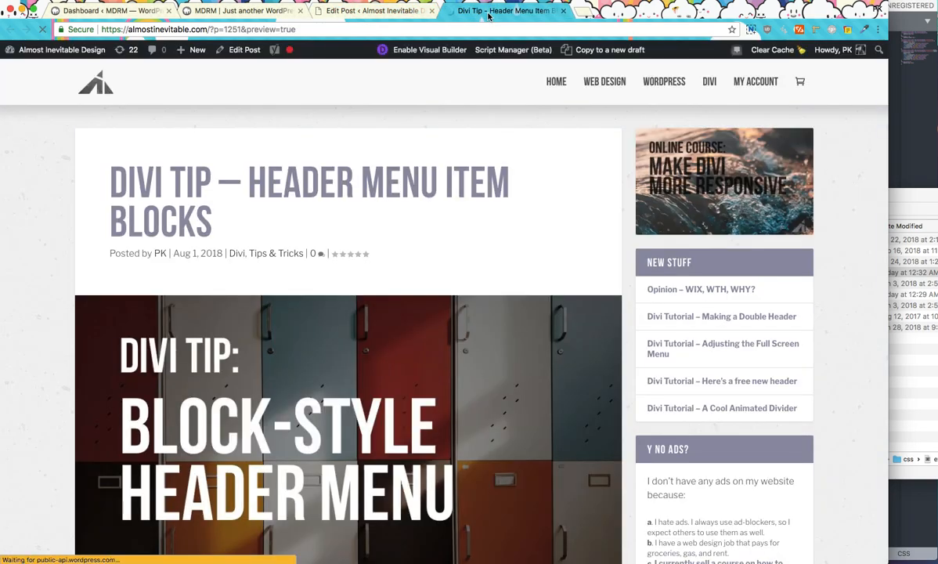
# Scroll the Divi Tip draft preview down to the reader's Facebook question about full-bar hover menus.
pyautogui.scroll(-3)
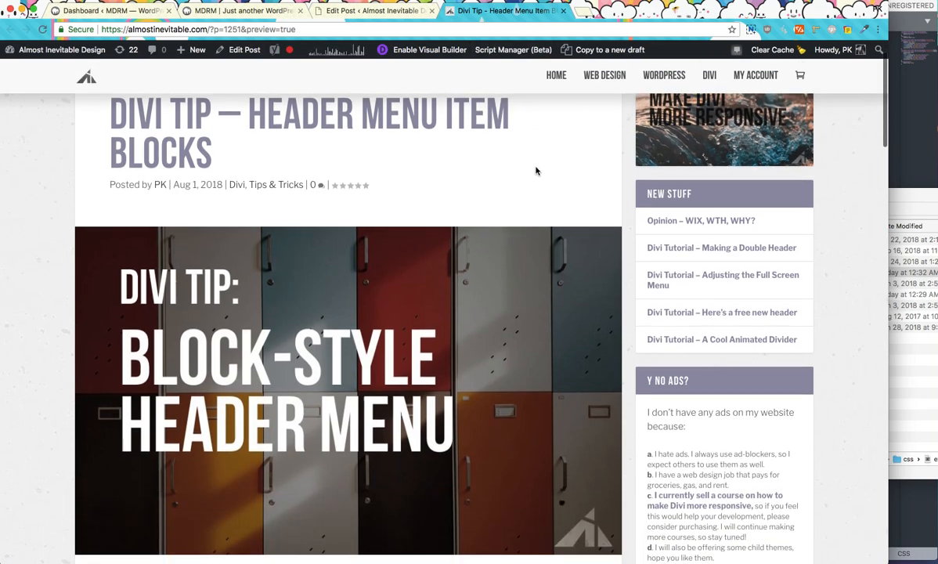
pyautogui.scroll(-3)
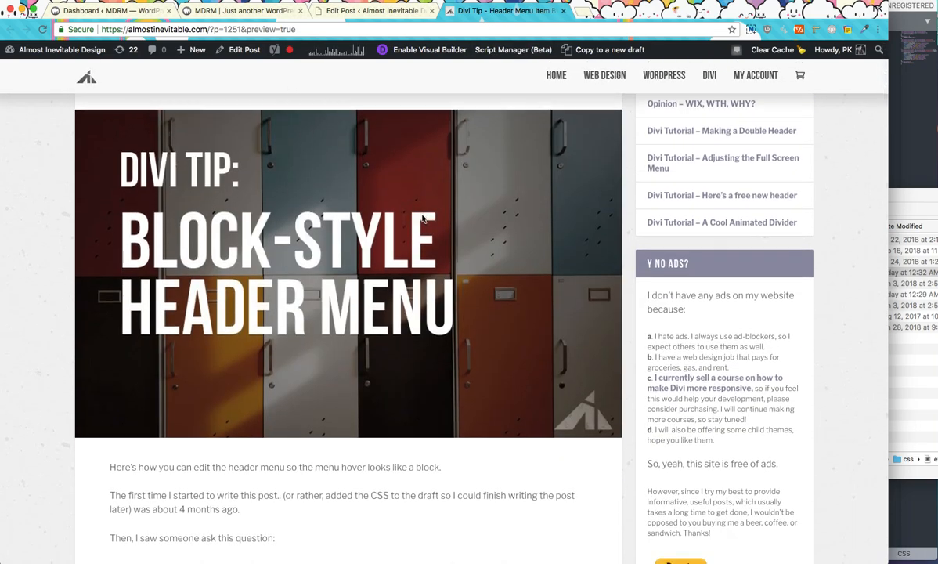
pyautogui.scroll(-3)
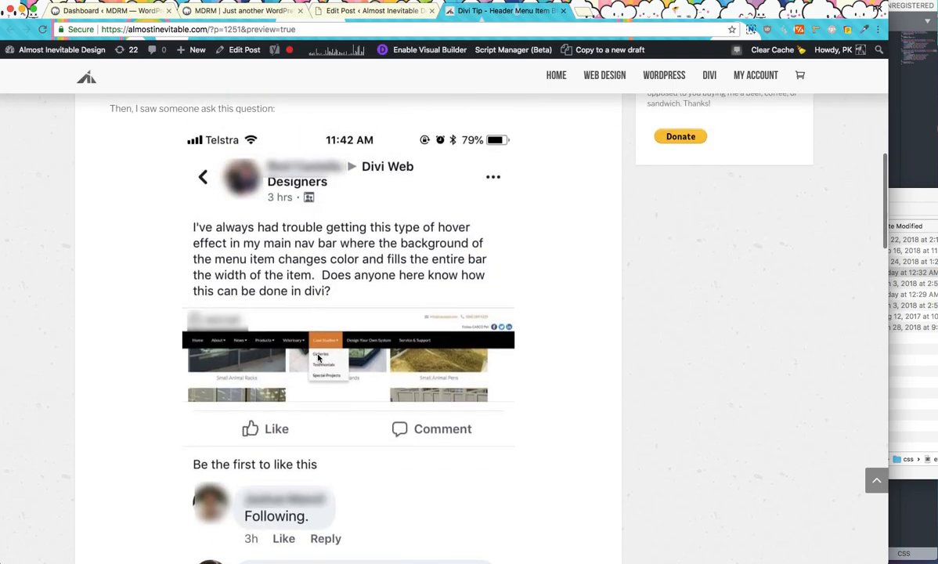
pyautogui.scroll(-3)
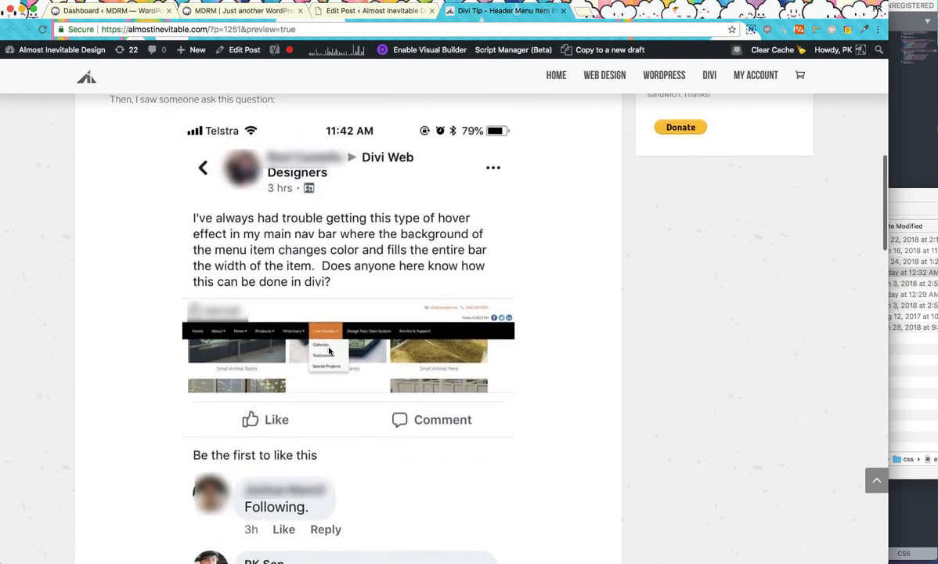
pyautogui.scroll(-3)
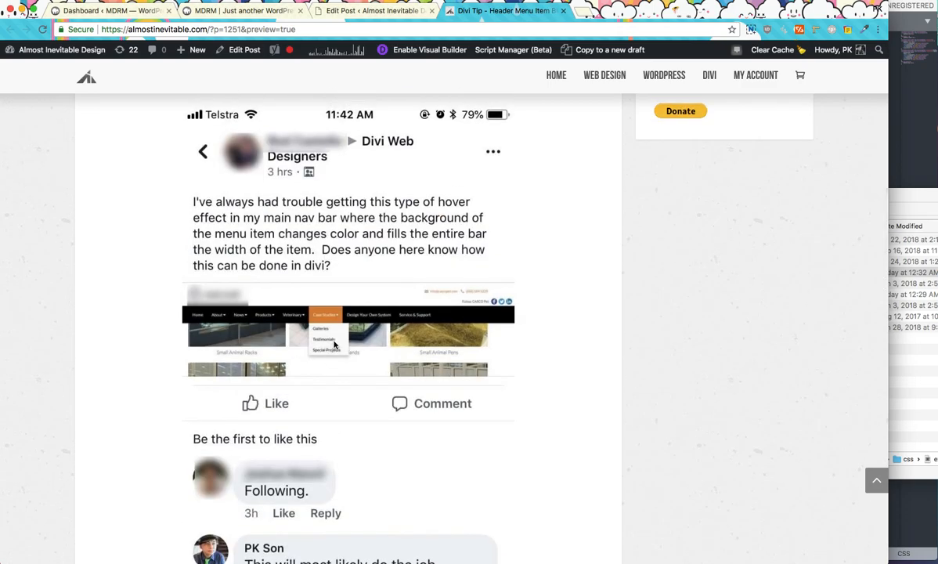
pyautogui.moveTo(594, 375)
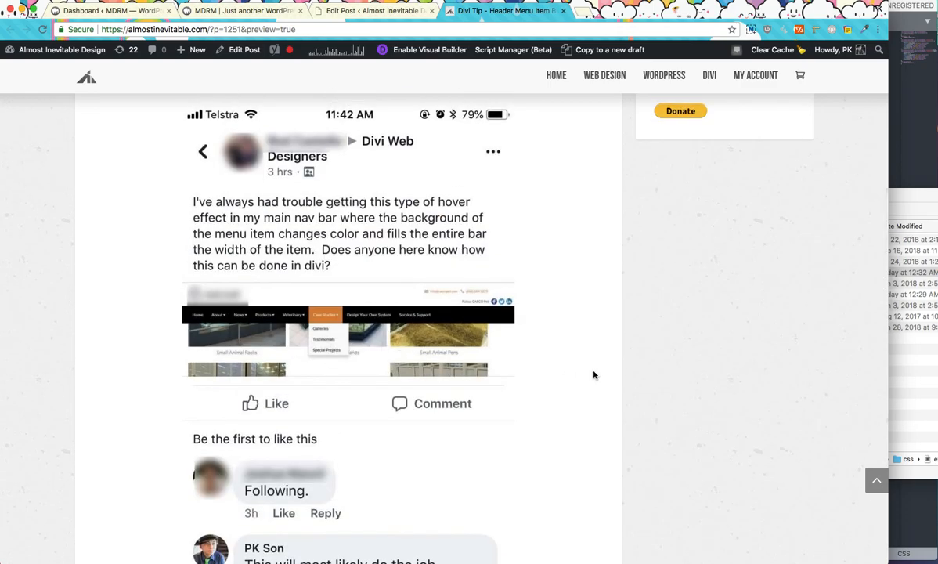
pyautogui.scroll(-3)
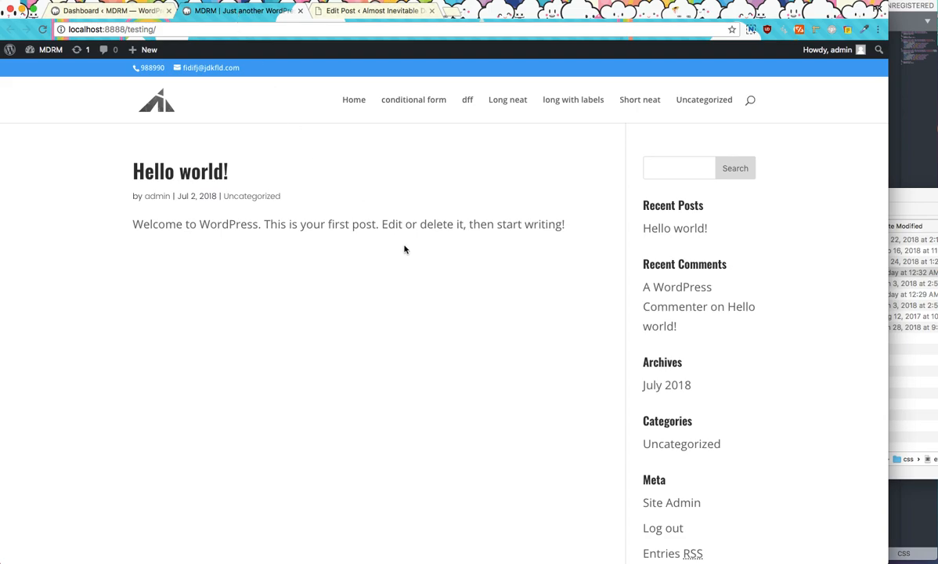
pyautogui.moveTo(400, 151)
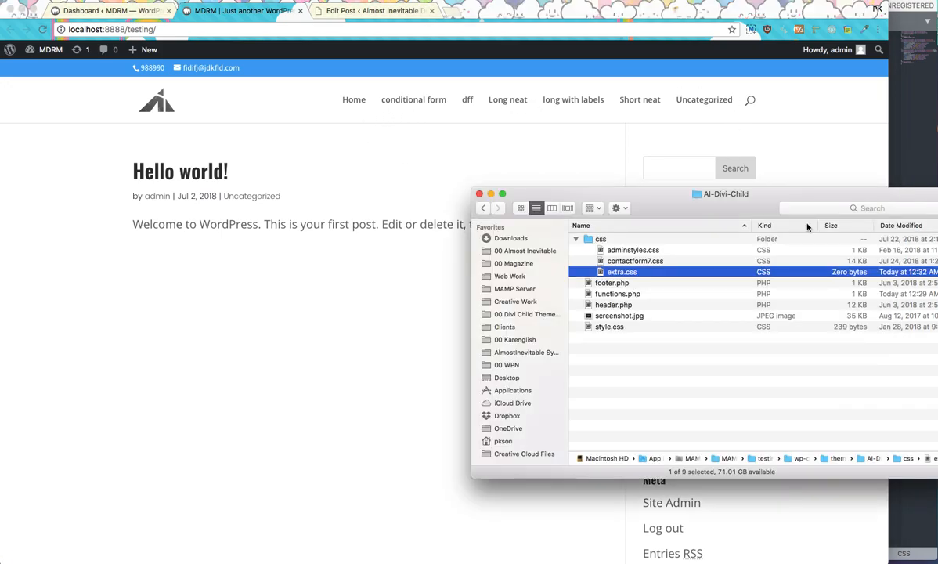
pyautogui.moveTo(623, 249)
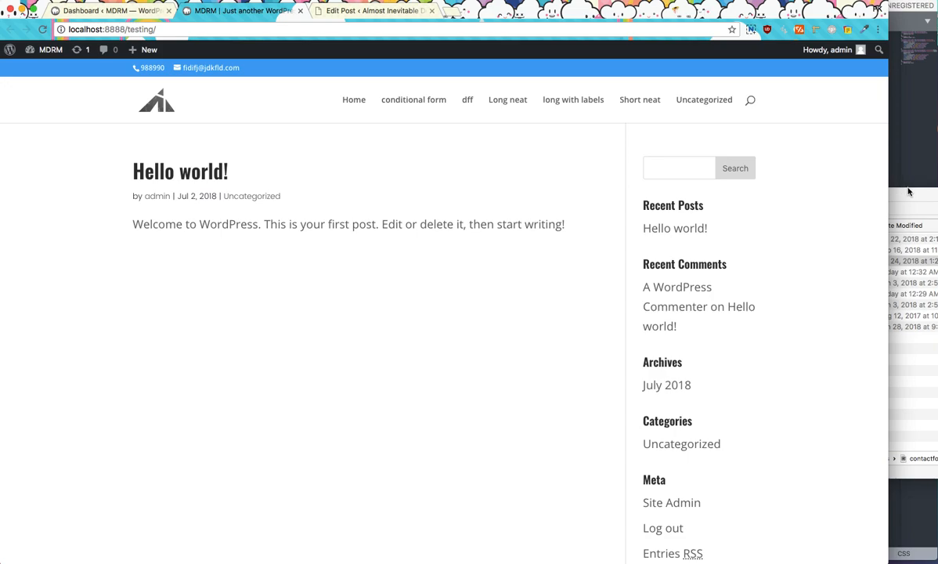
pyautogui.moveTo(917, 196)
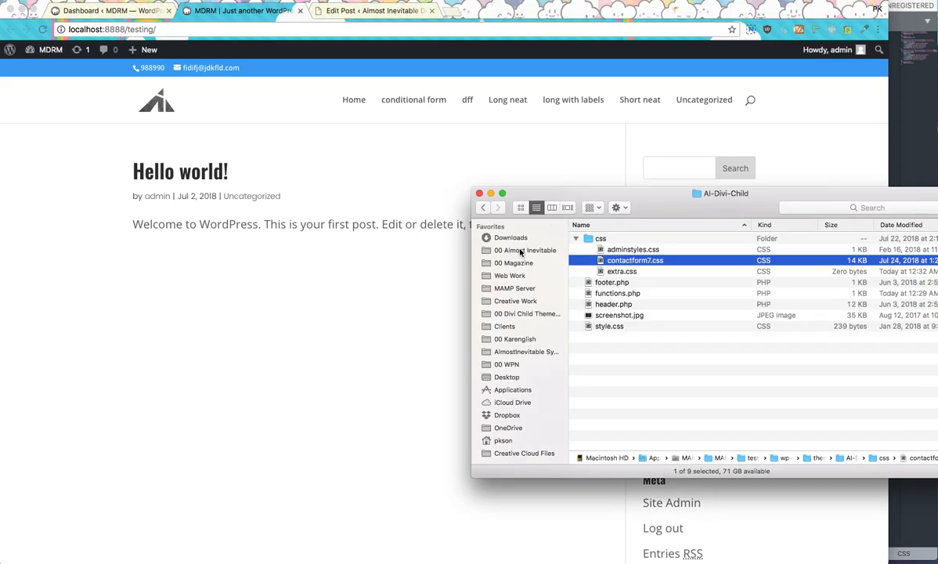
pyautogui.moveTo(404, 247)
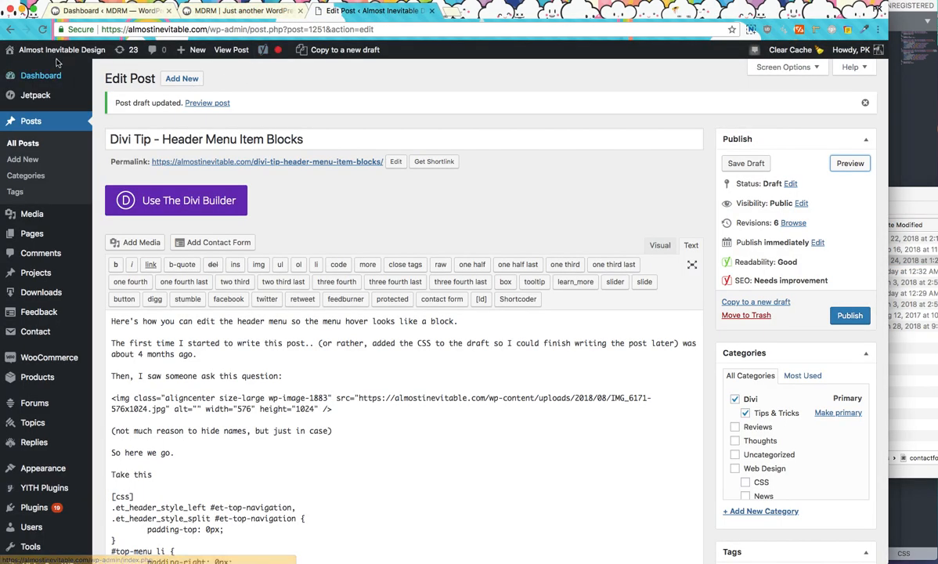
# Open the Long neat form example on the local site and try Choice one and Choice two.
pyautogui.click(509, 11)
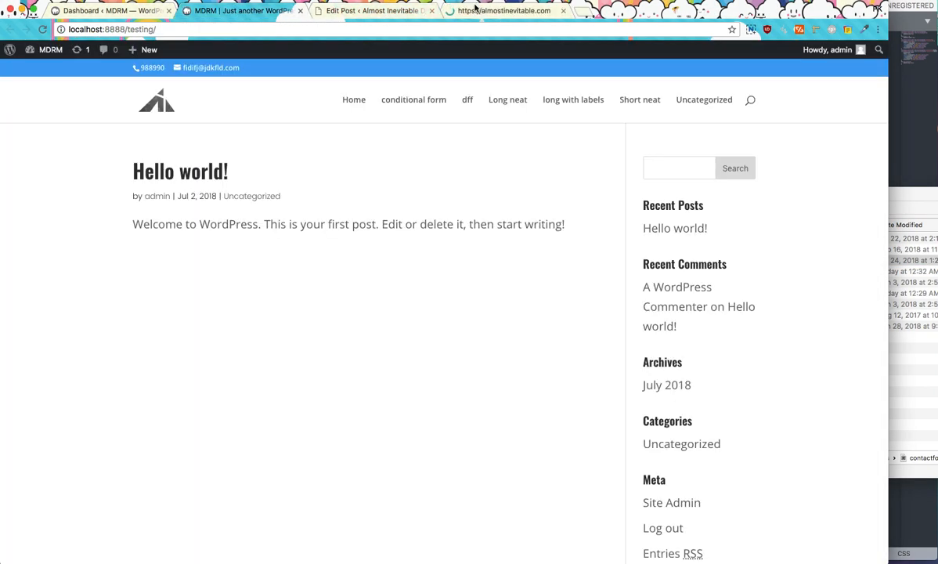
pyautogui.click(505, 11)
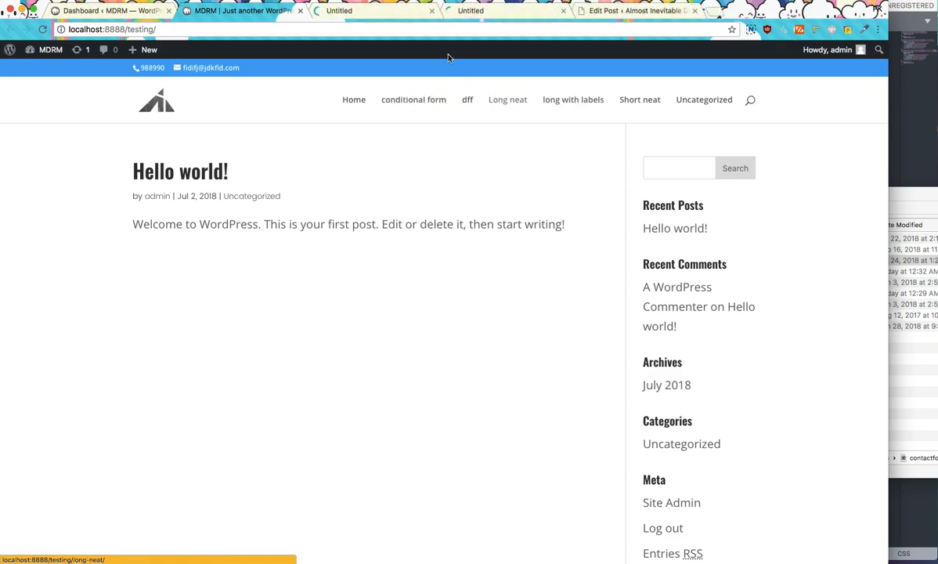
pyautogui.click(413, 99)
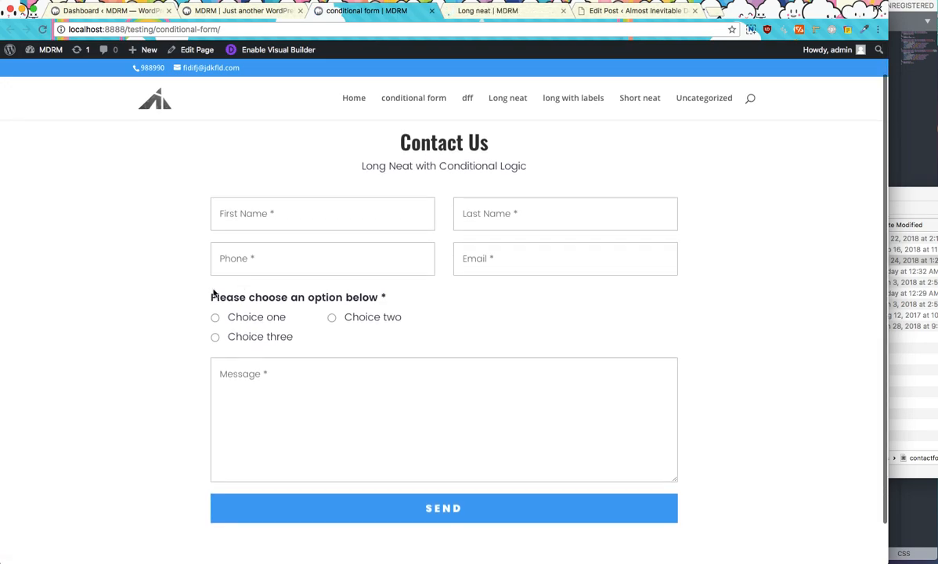
pyautogui.click(216, 317)
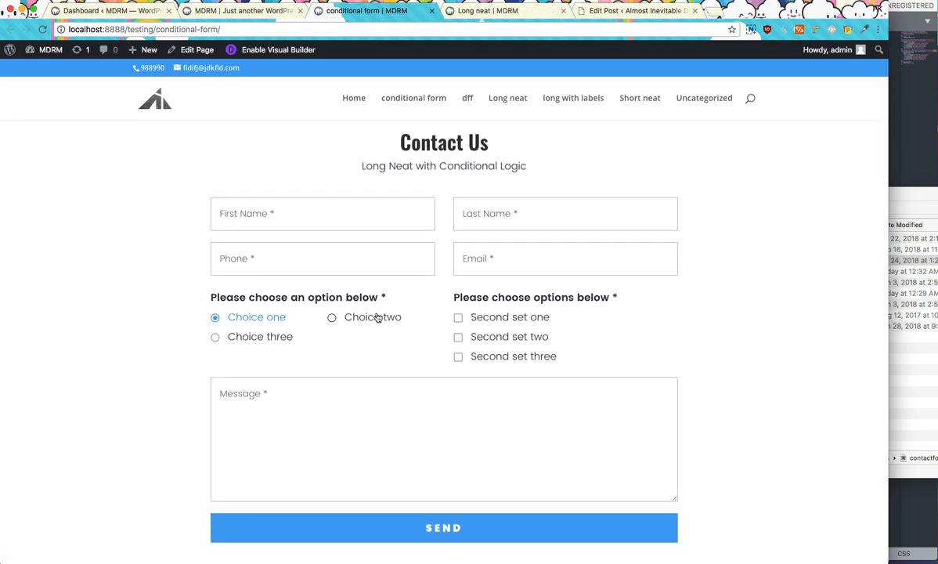
pyautogui.click(214, 336)
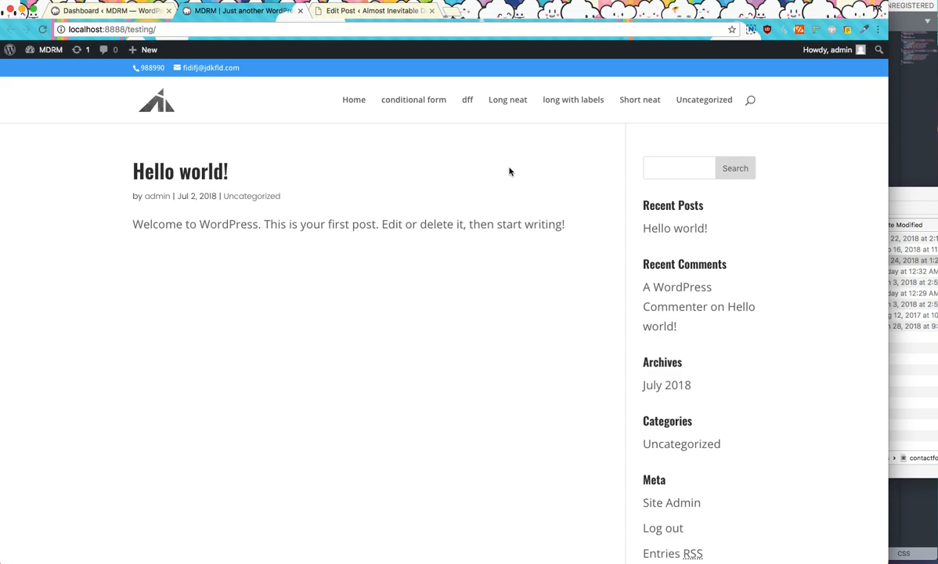
pyautogui.click(461, 11)
pyautogui.write('https://contactform7.almostinevitable.site')
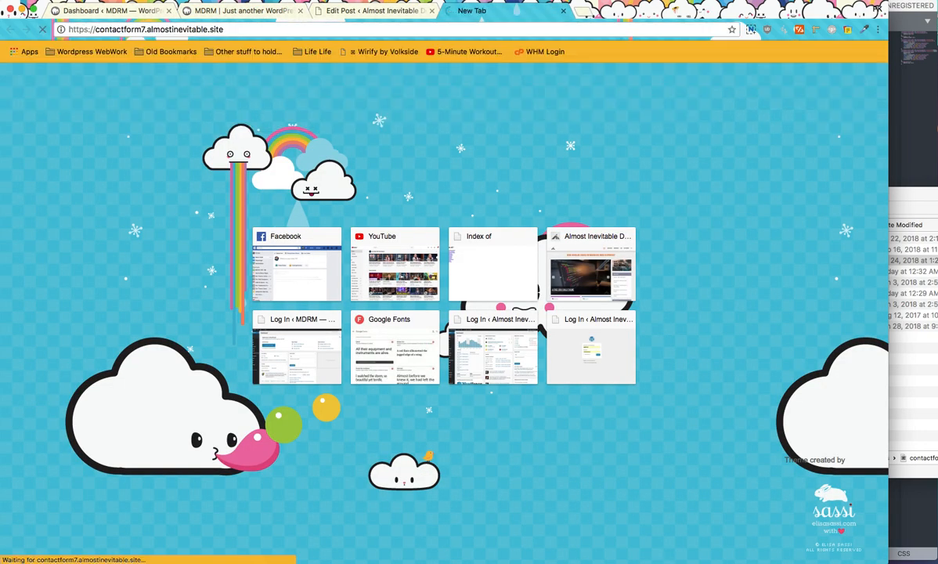
pyautogui.moveTo(511, 171)
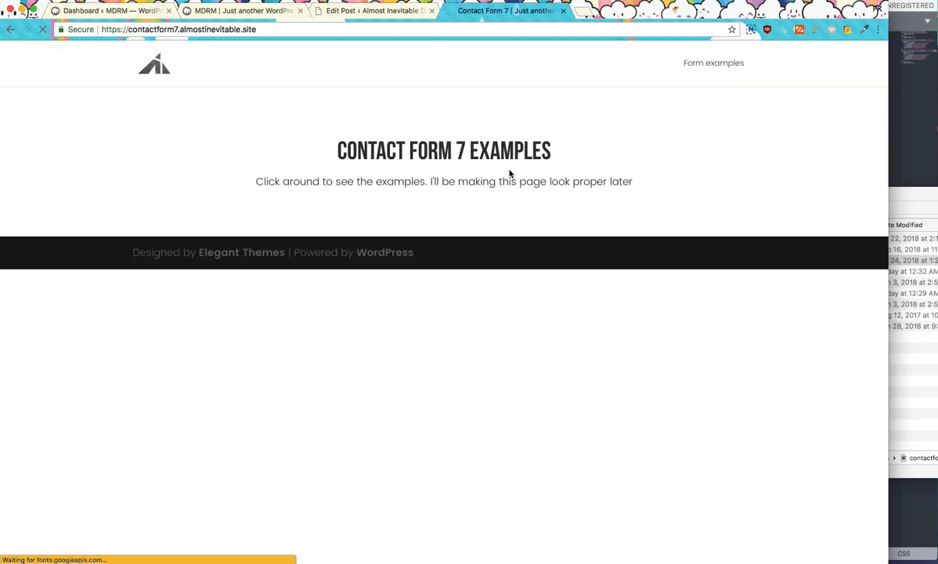
# Open the Large Multi-Fields with Canvas example from the forms list and scroll through it.
pyautogui.click(713, 63)
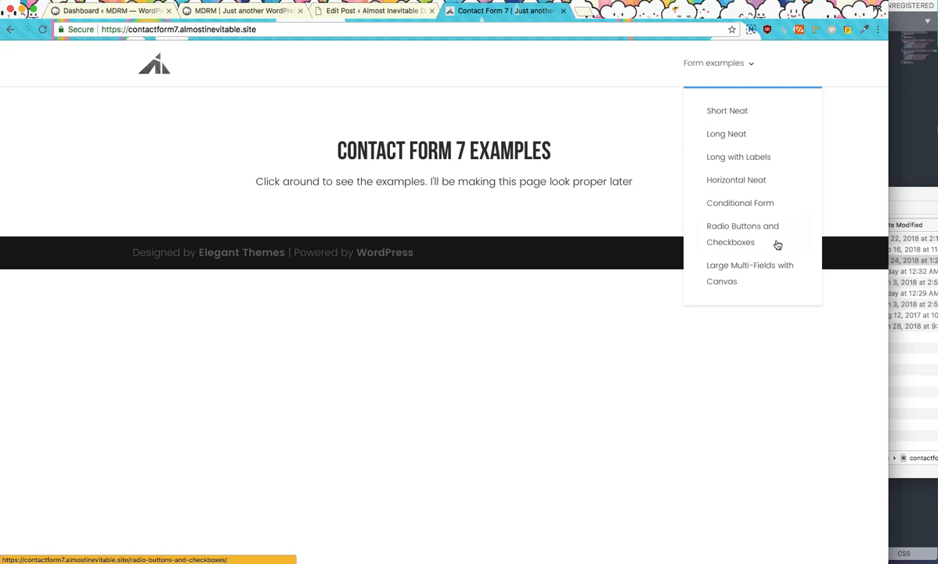
pyautogui.click(749, 272)
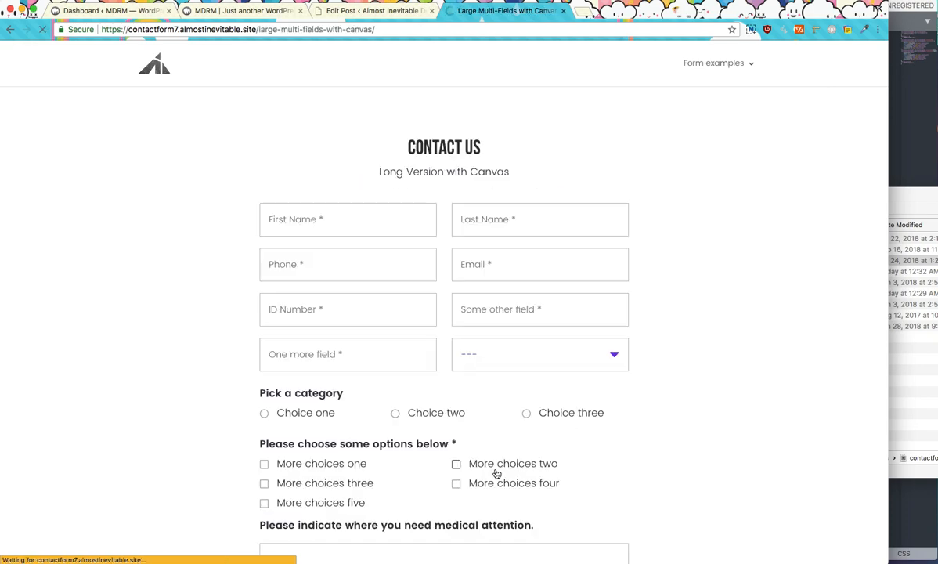
pyautogui.scroll(-3)
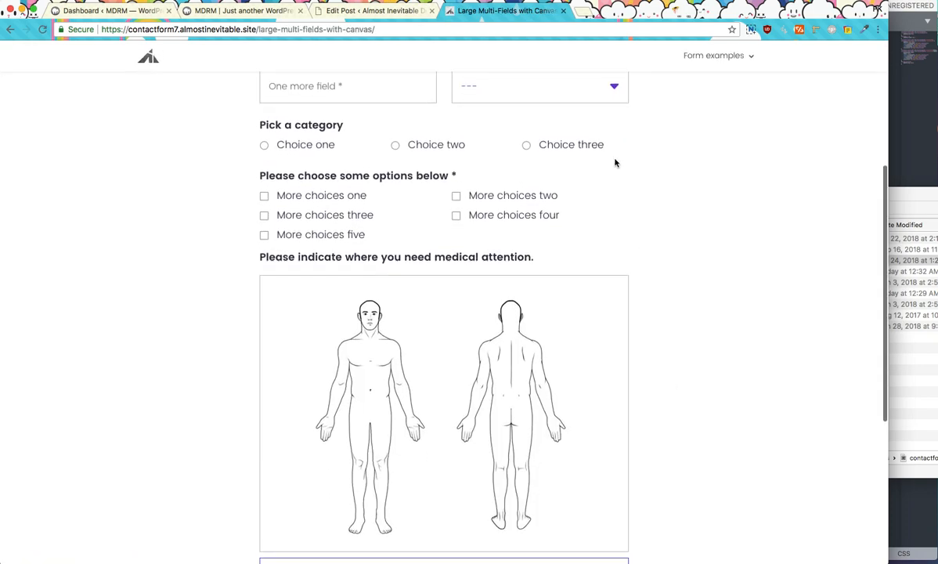
pyautogui.scroll(3)
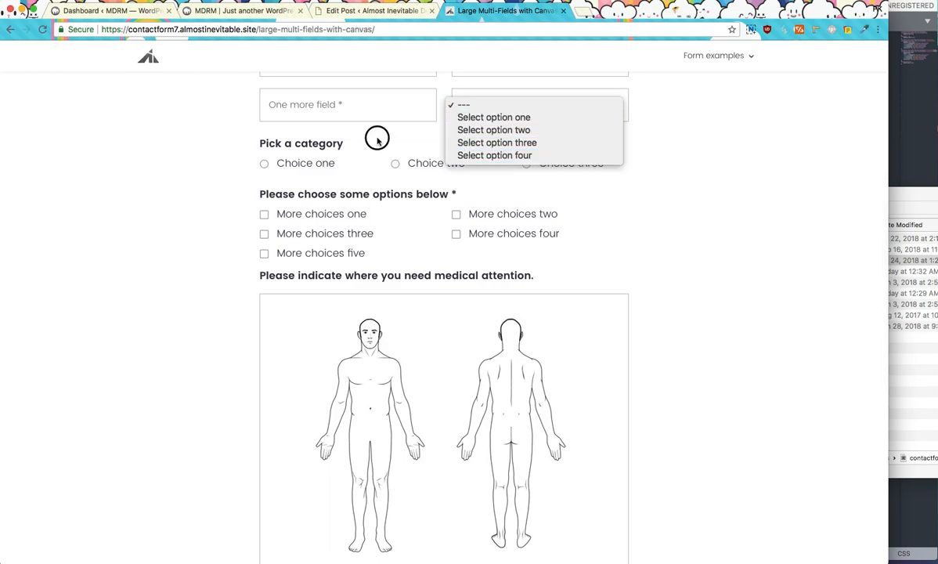
pyautogui.scroll(-3)
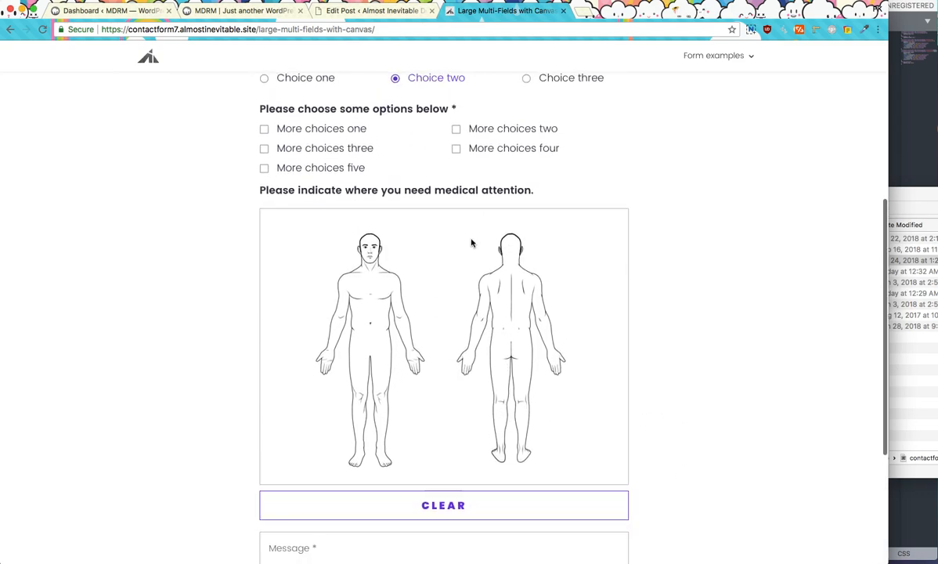
pyautogui.scroll(3)
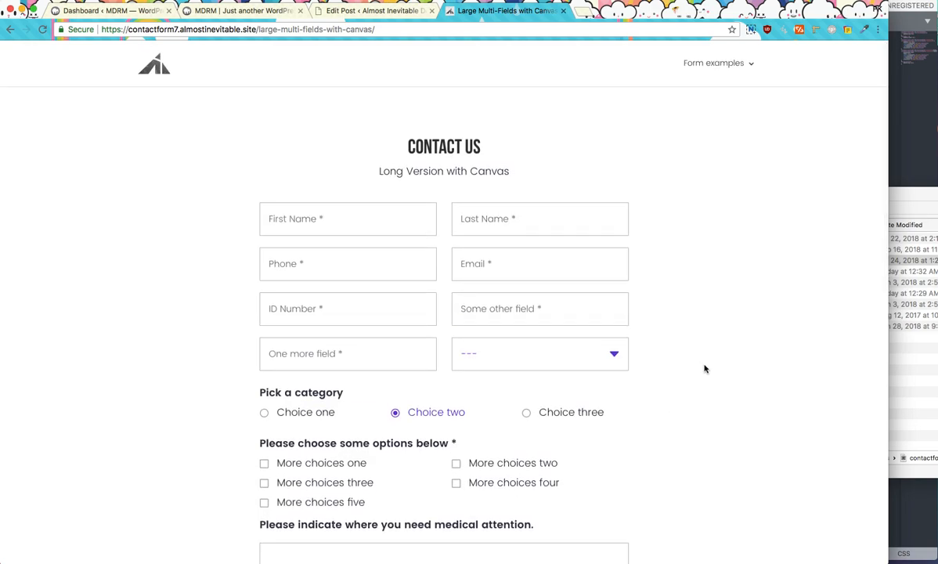
# Preview the Divi Tip draft and view its header menu CSS snippet as plain text.
pyautogui.click(374, 10)
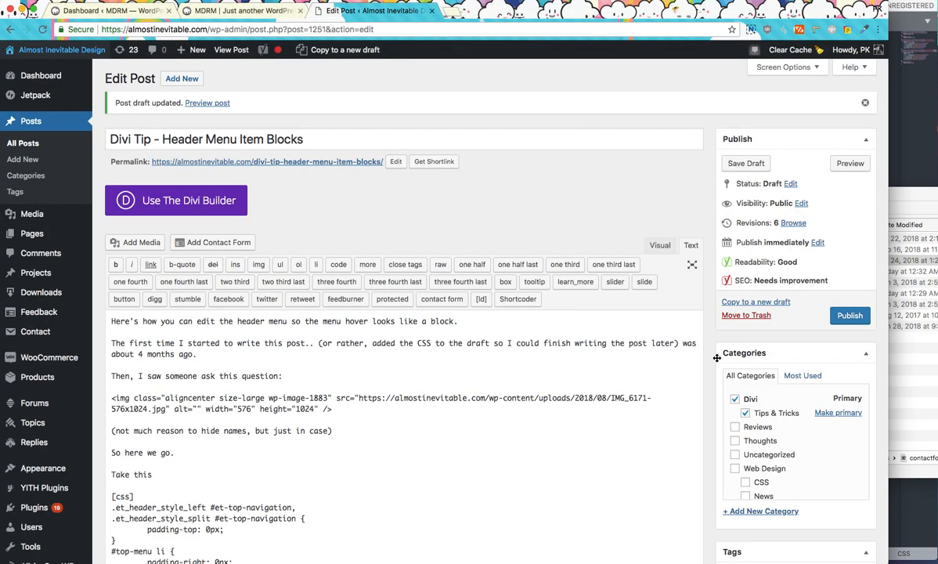
pyautogui.moveTo(567, 225)
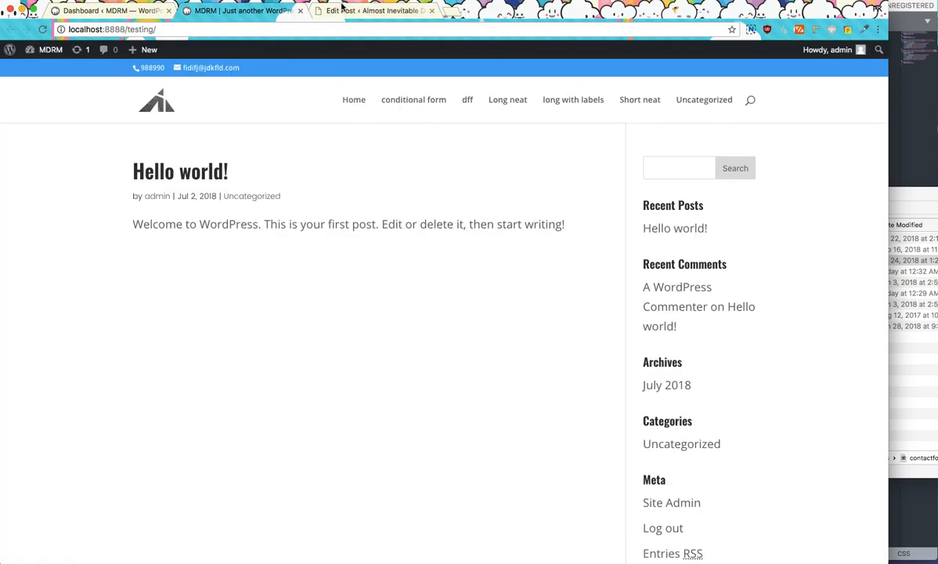
pyautogui.click(376, 11)
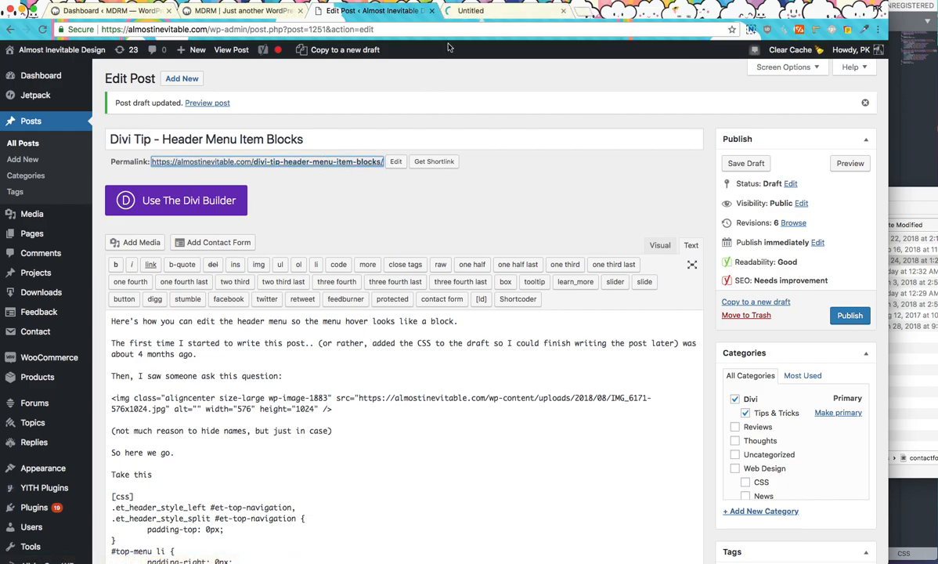
pyautogui.click(207, 102)
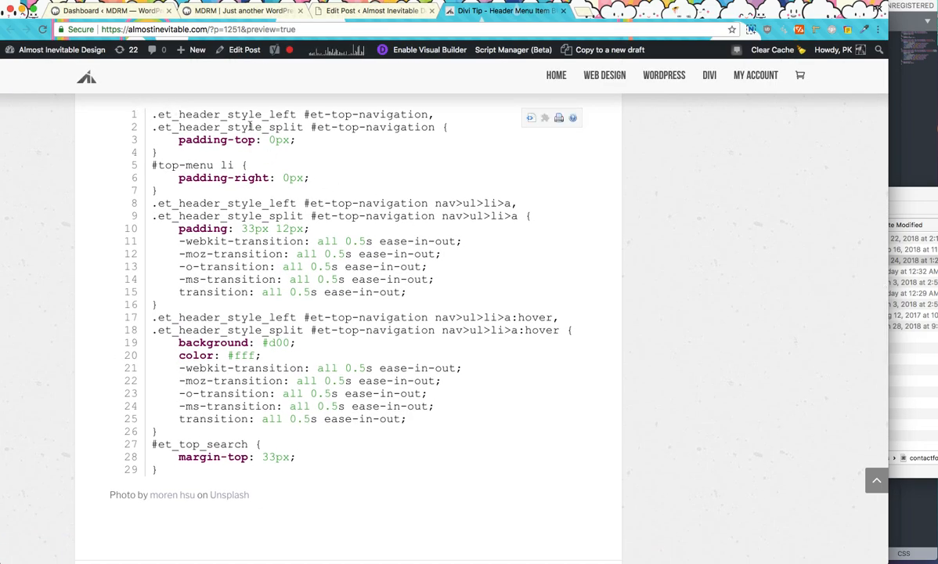
pyautogui.click(530, 118)
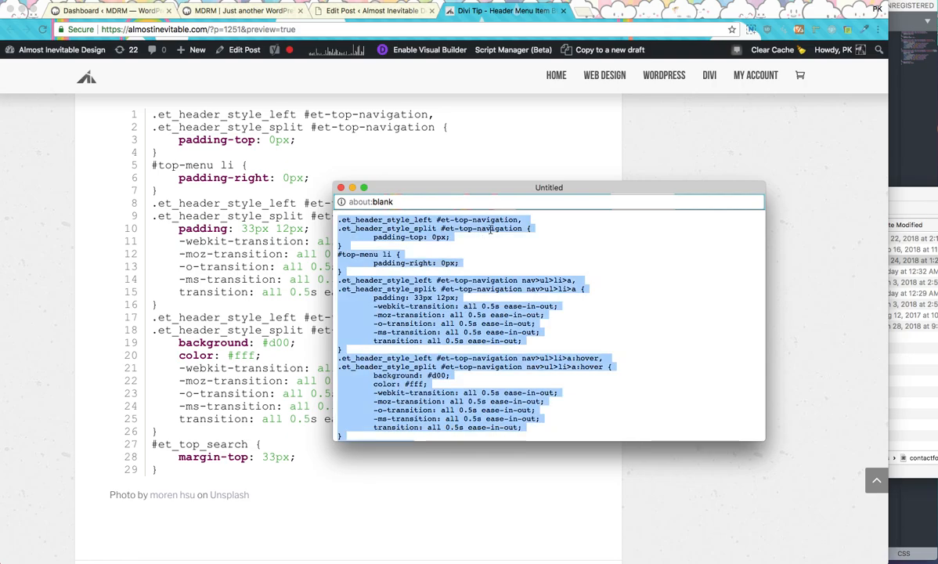
pyautogui.click(340, 187)
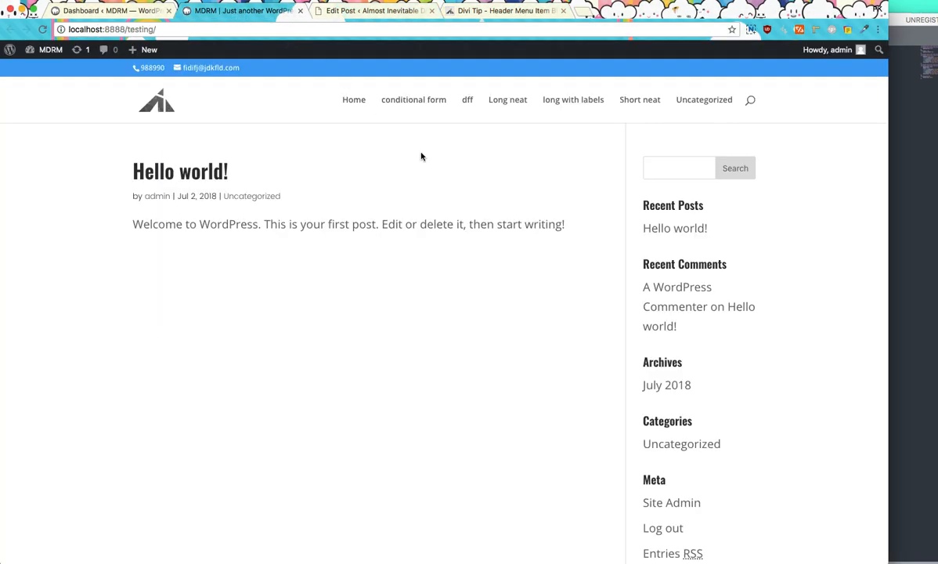
# Inspect the conditional form menu link and view its computed box model with 33px bottom padding.
pyautogui.rightClick(414, 99)
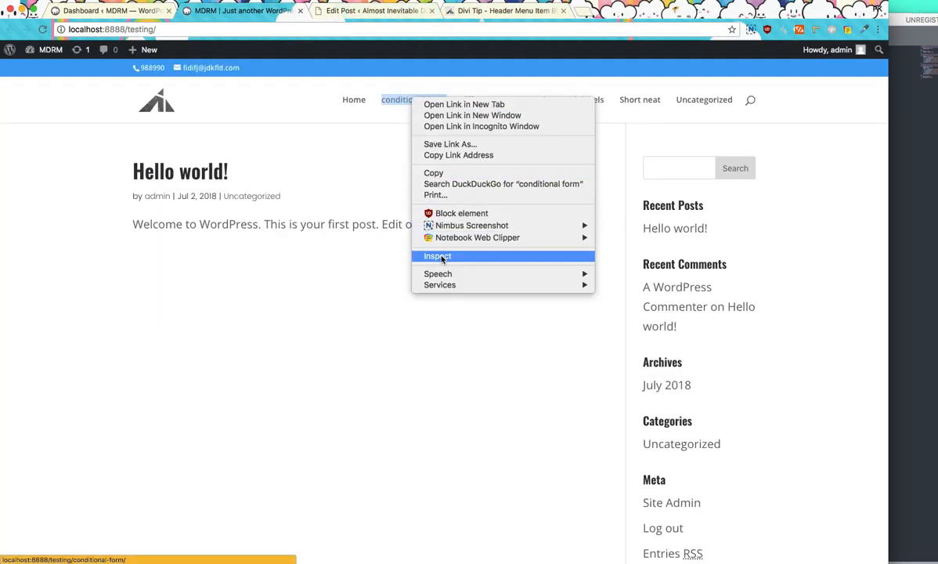
pyautogui.click(437, 256)
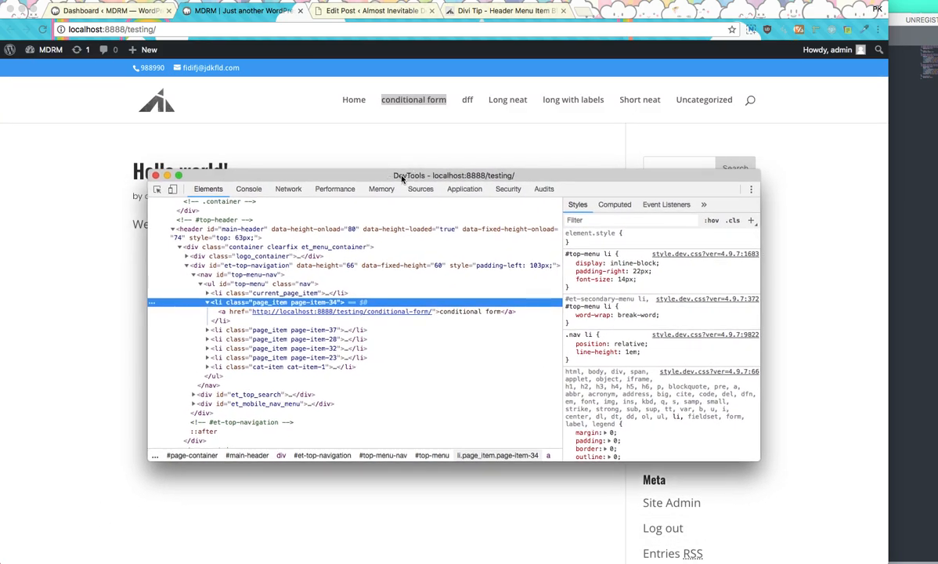
pyautogui.moveTo(290, 301)
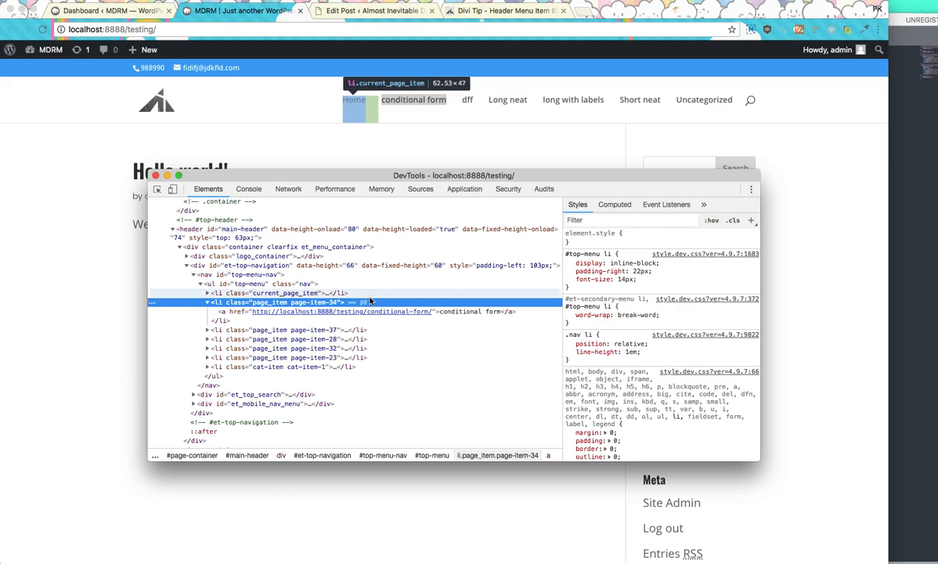
pyautogui.click(615, 205)
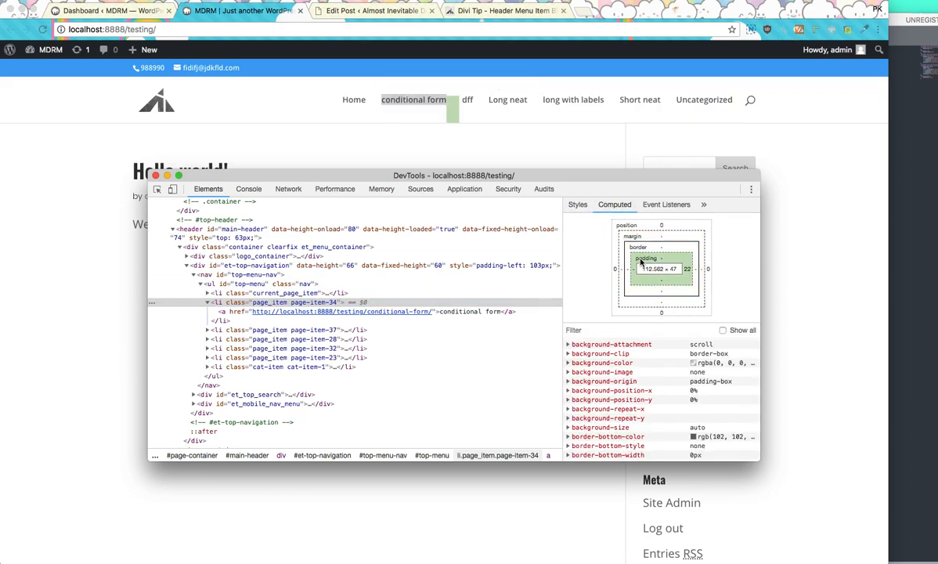
pyautogui.press('F12')
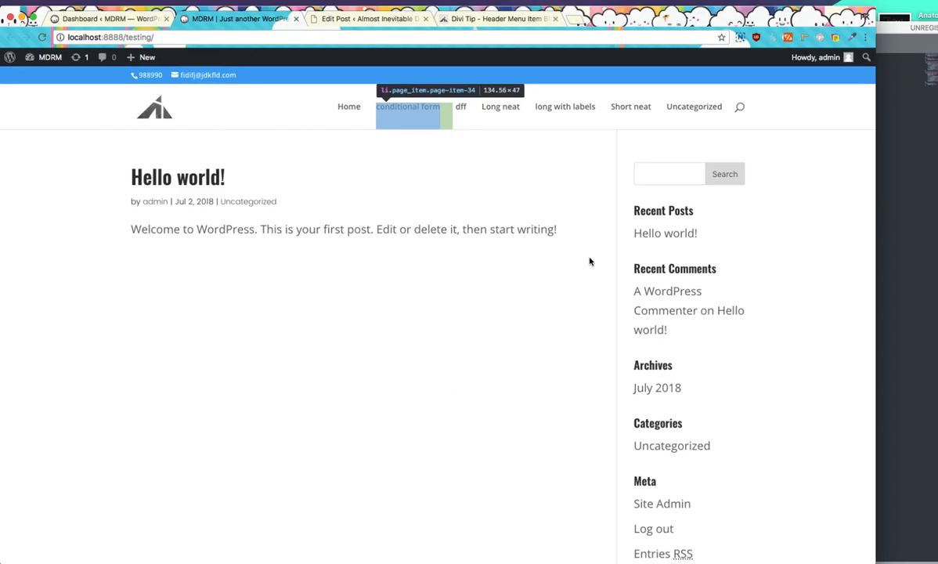
pyautogui.press('F12')
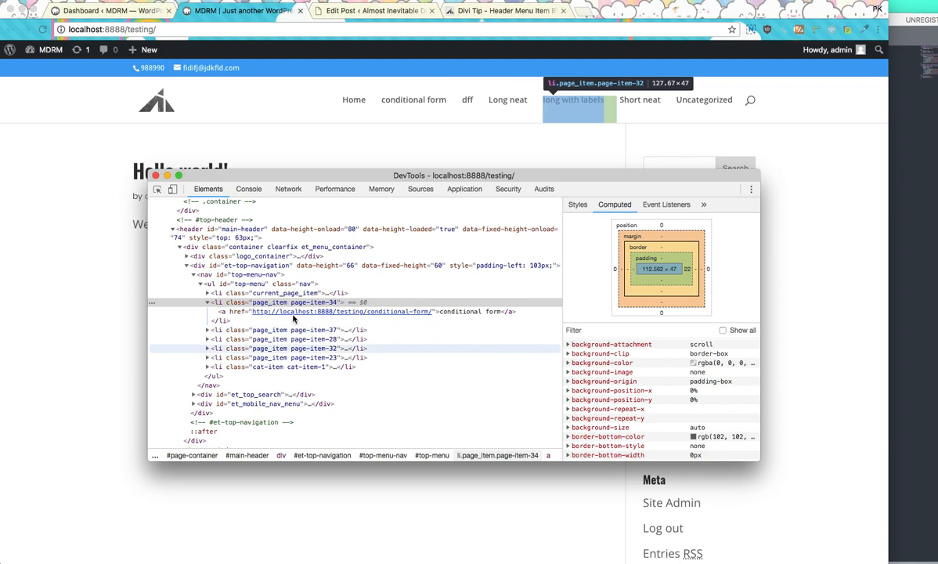
pyautogui.click(306, 311)
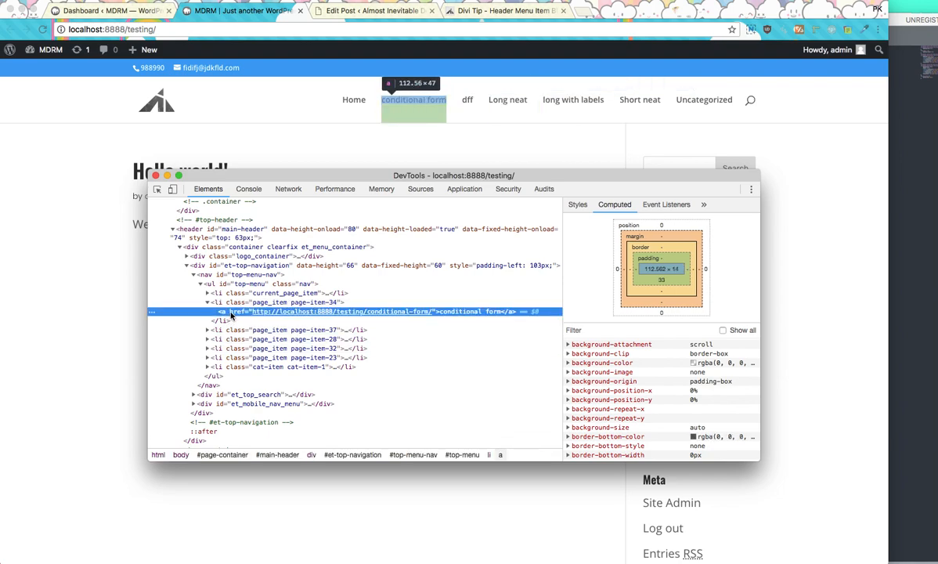
pyautogui.moveTo(245, 312)
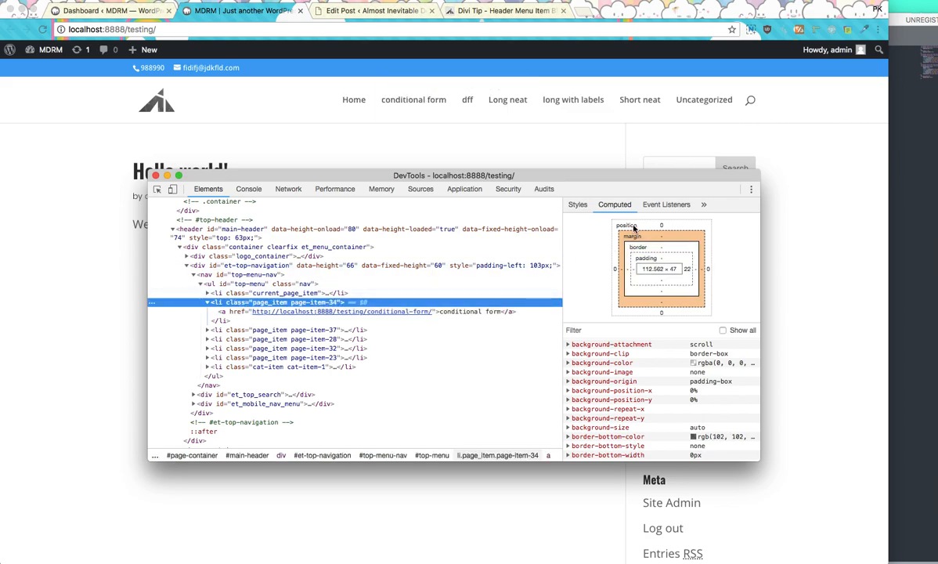
# Edit the menu link rule's padding in the Styles pane to 33px 10px.
pyautogui.click(577, 204)
pyautogui.write('padding: 33px 1')
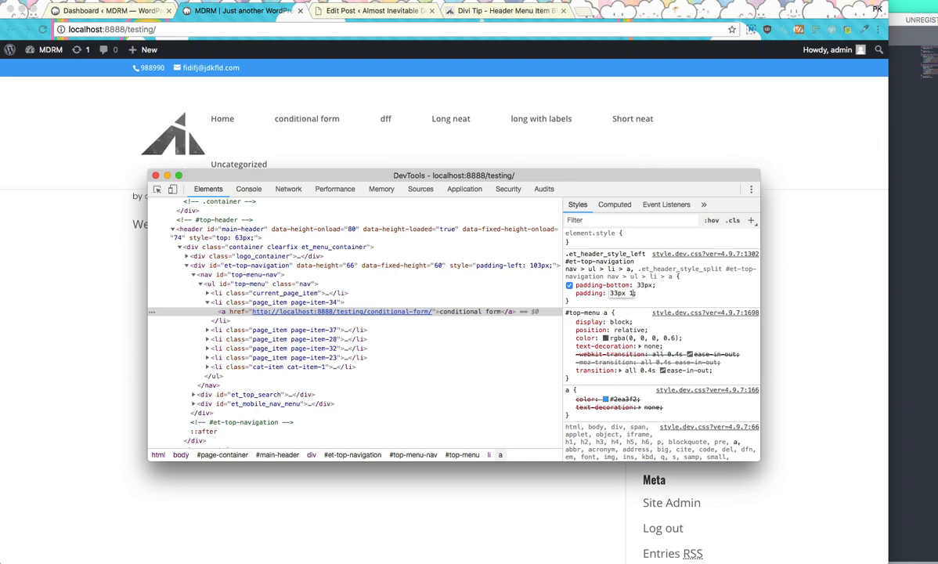
pyautogui.write('0px')
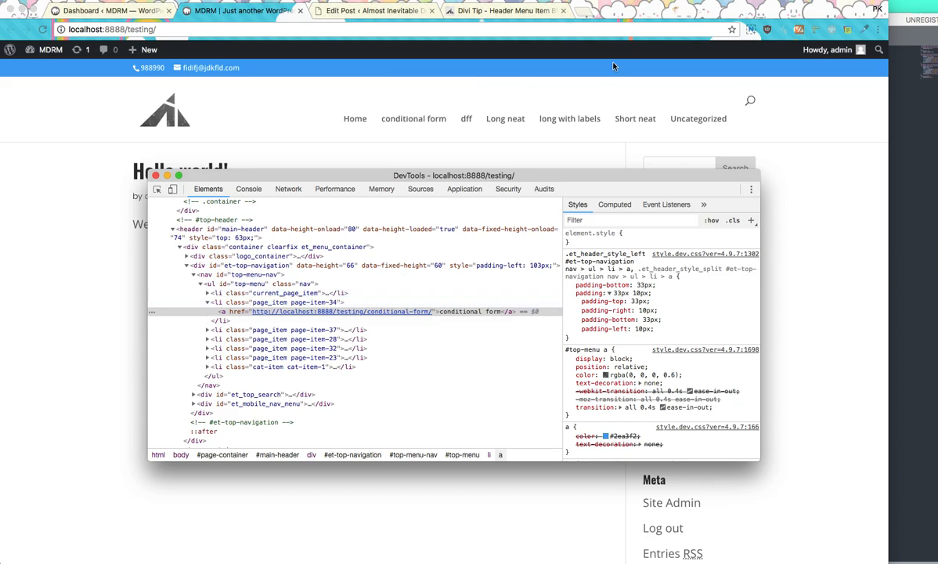
pyautogui.moveTo(410, 94)
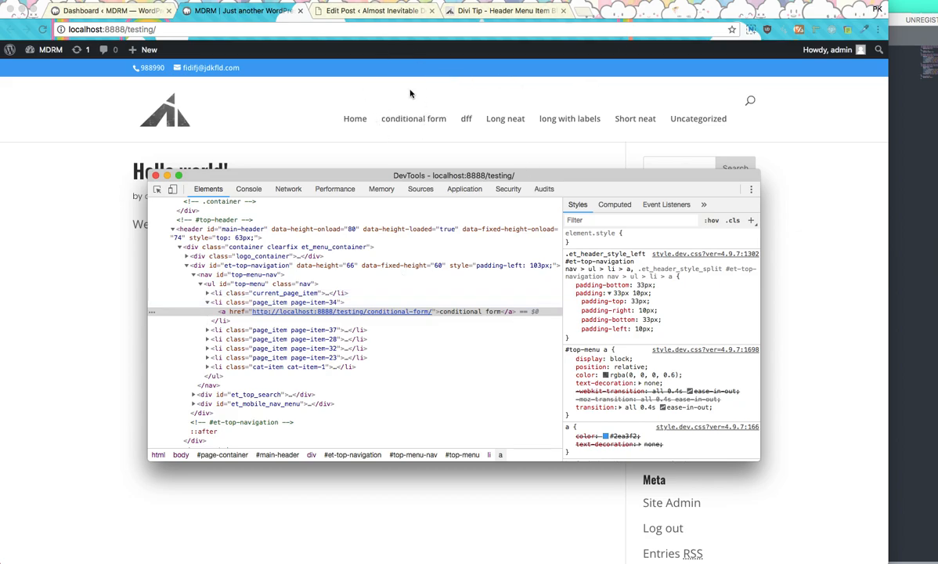
pyautogui.moveTo(297, 293)
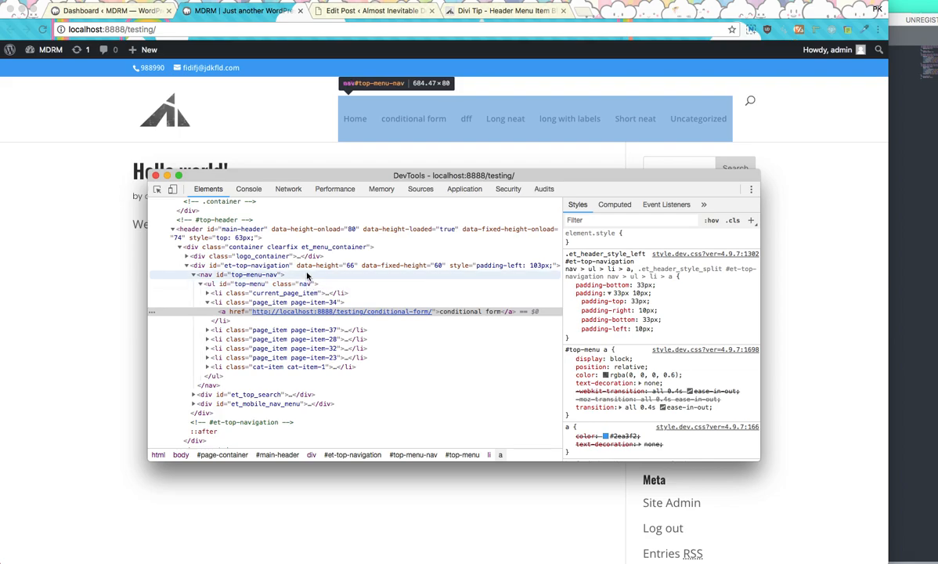
# Disable padding-top: 33px on div#et-top-navigation and check the link's computed padding.
pyautogui.click(243, 264)
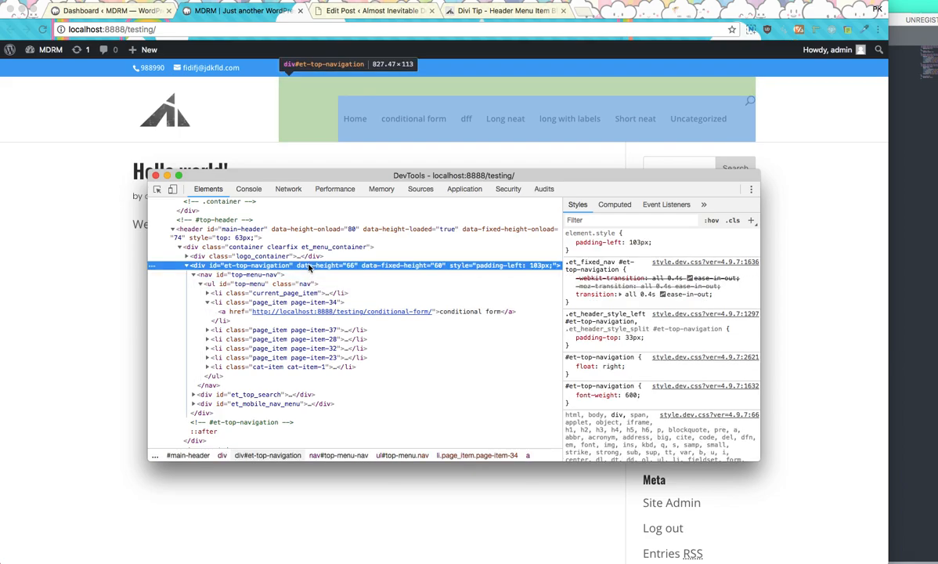
pyautogui.click(569, 336)
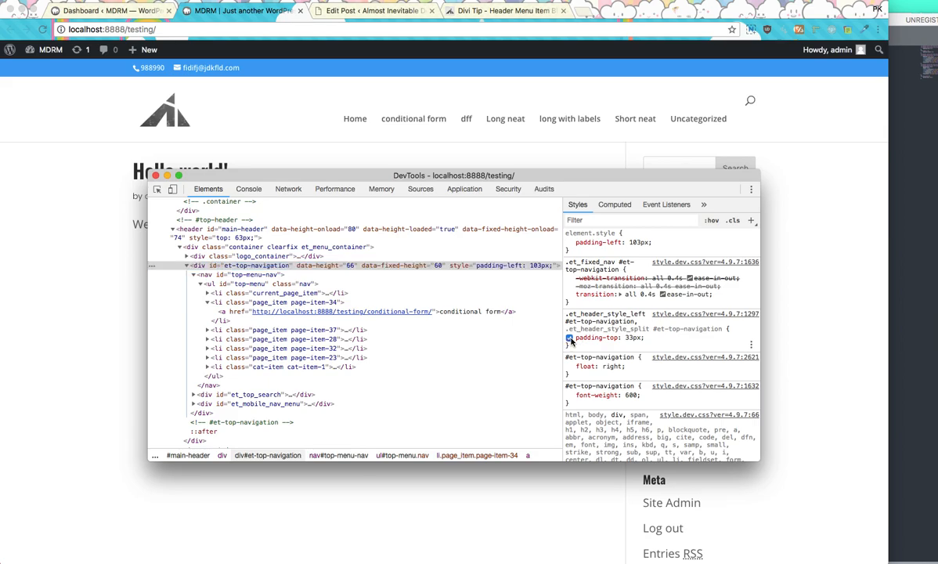
pyautogui.click(569, 337)
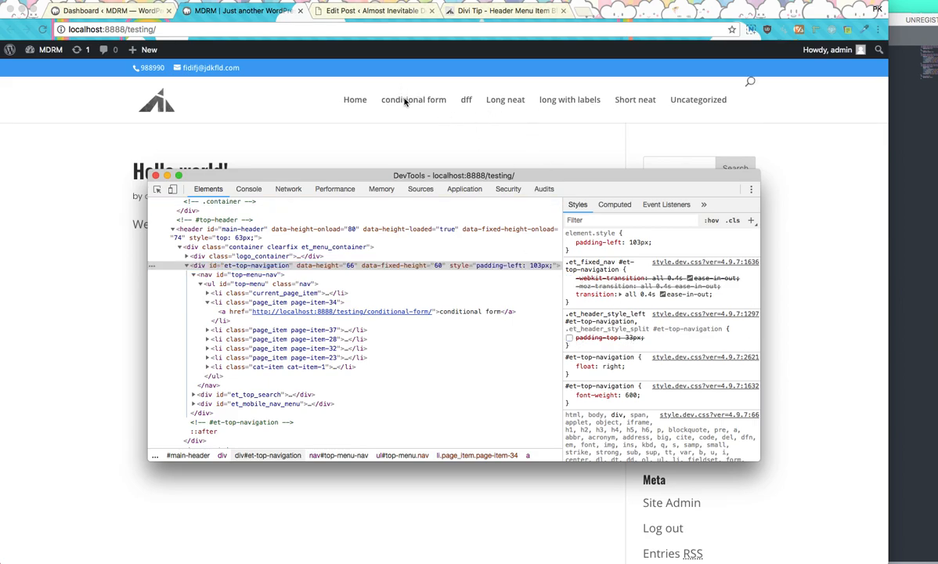
pyautogui.moveTo(387, 124)
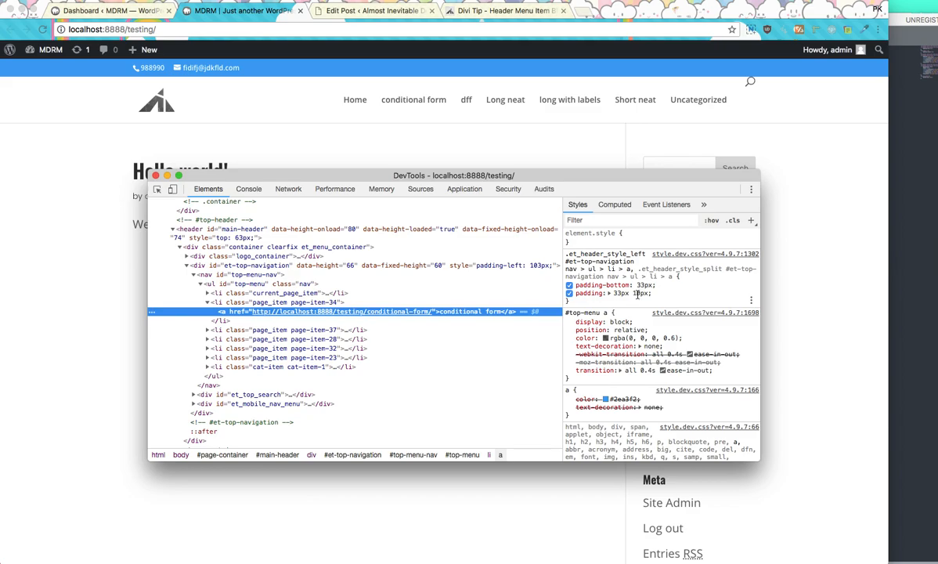
pyautogui.click(614, 204)
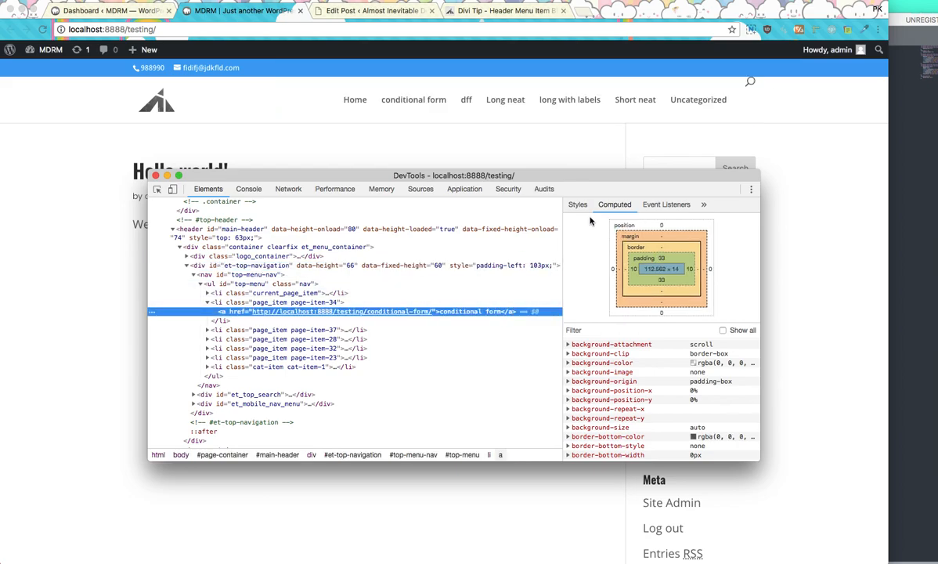
pyautogui.click(576, 204)
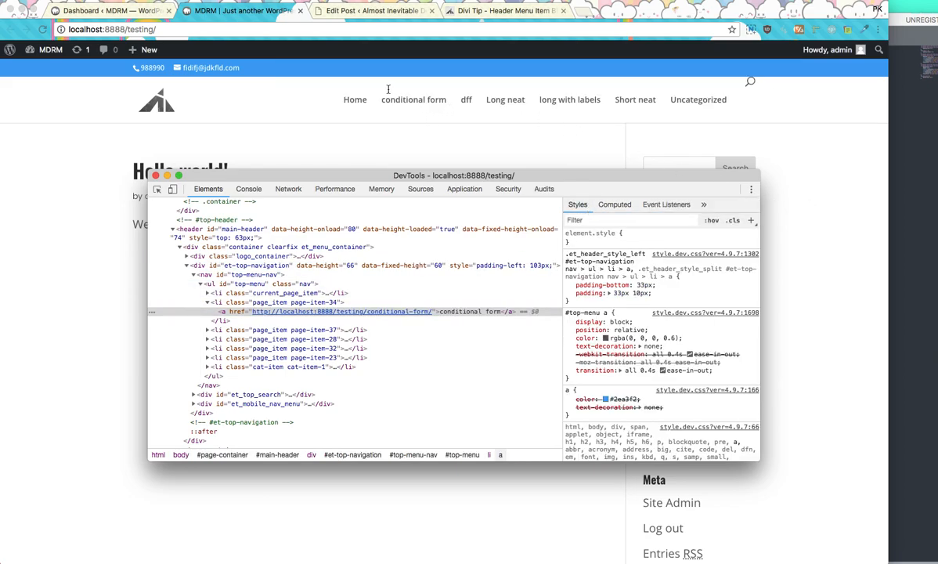
pyautogui.moveTo(376, 135)
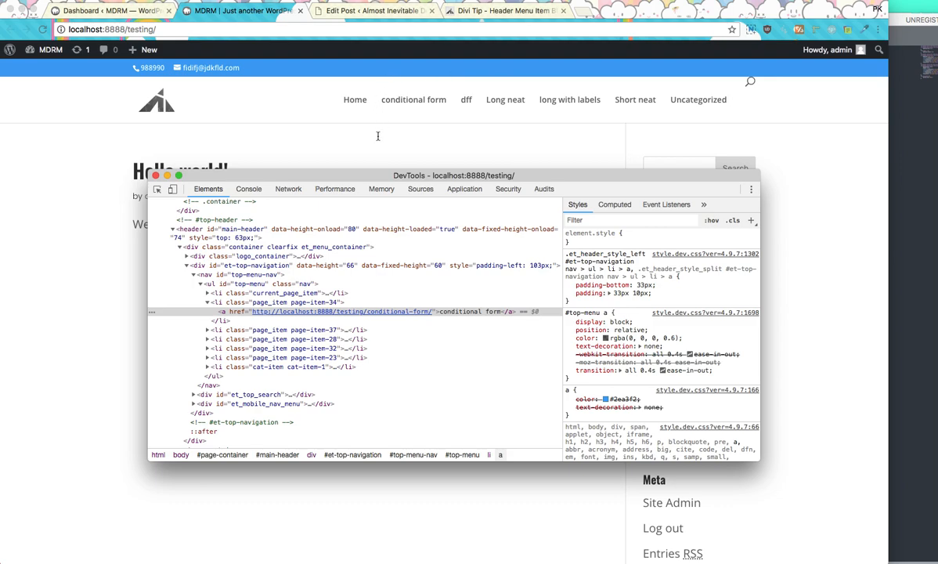
pyautogui.moveTo(400, 315)
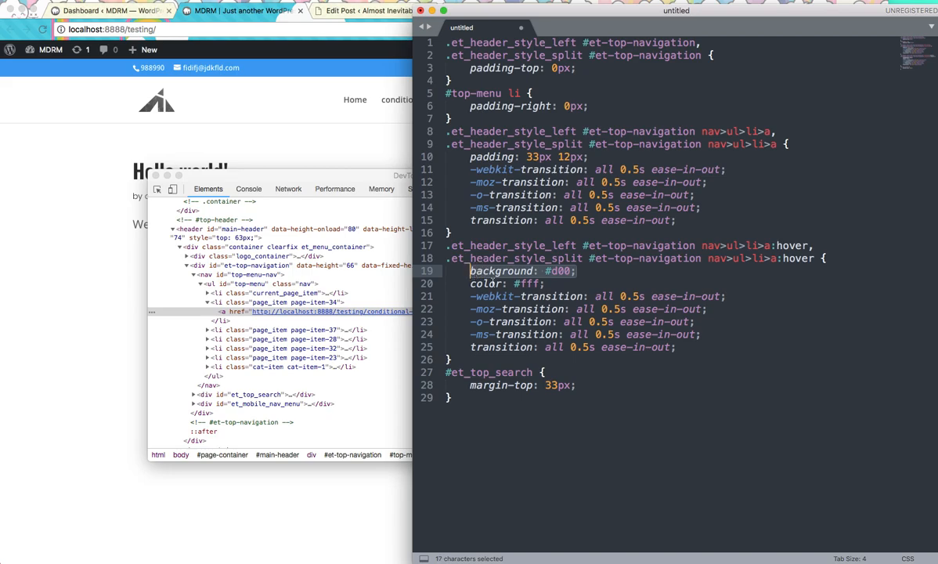
# Highlight lines of the Sublime Text header CSS snippet, starting at the hover text colour declaration.
pyautogui.click(470, 284)
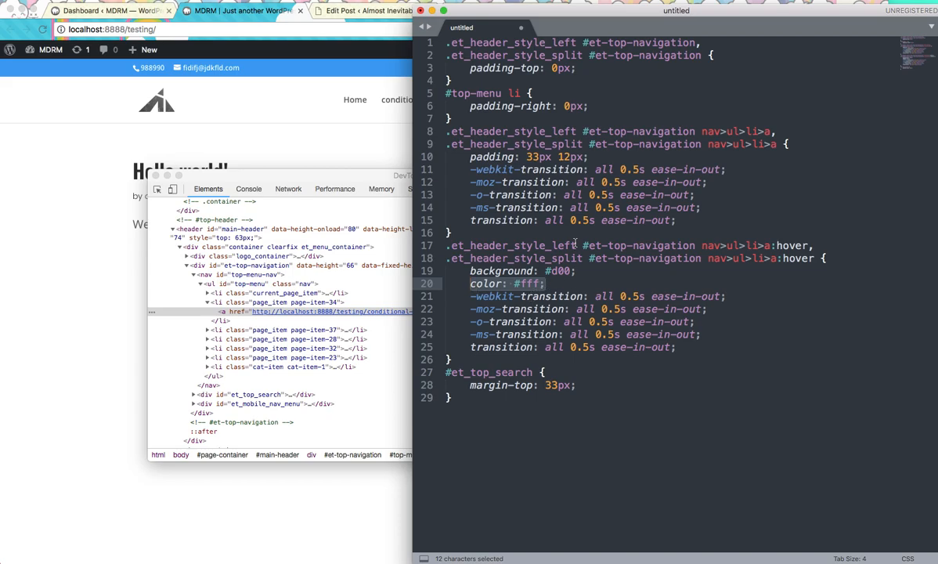
pyautogui.moveTo(470, 169); pyautogui.dragTo(705, 206)
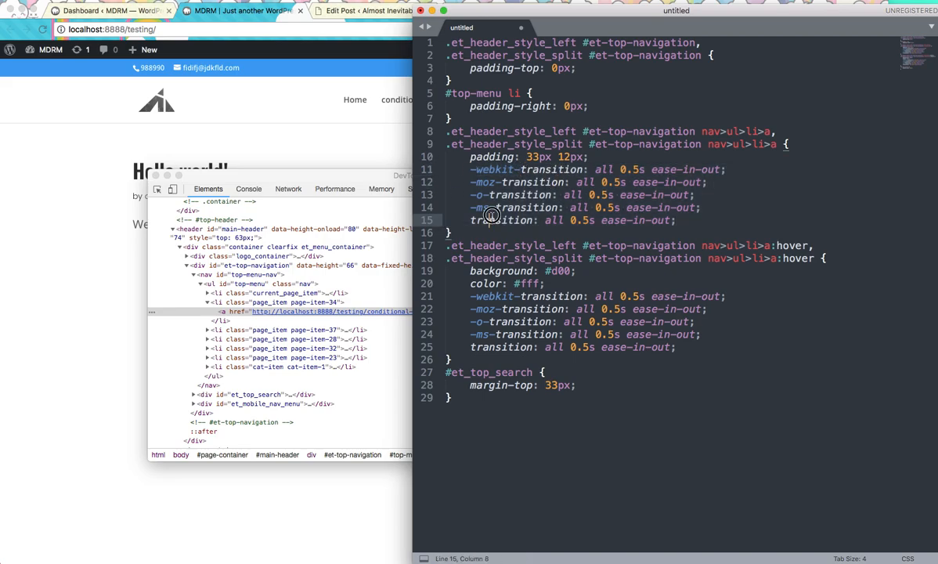
pyautogui.moveTo(469, 169); pyautogui.dragTo(684, 207)
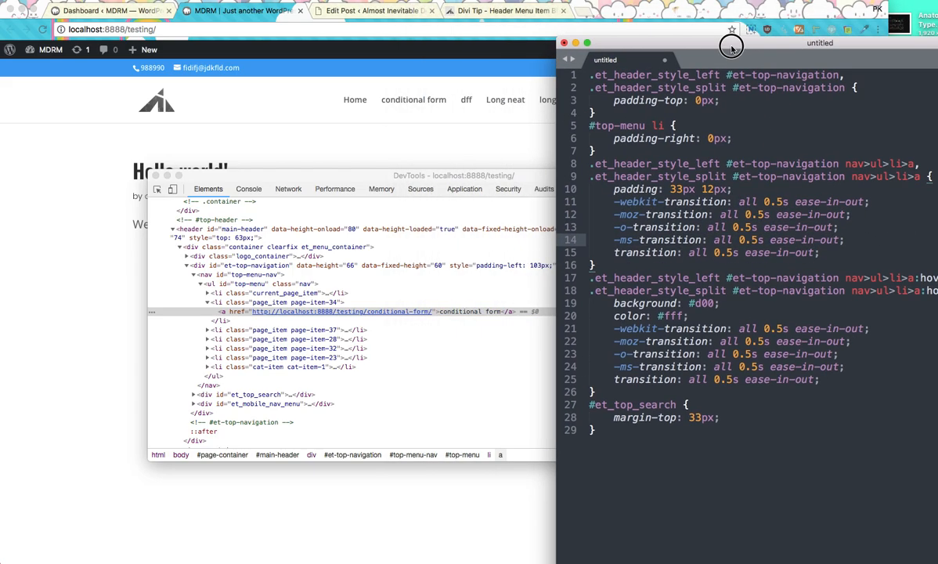
pyautogui.moveTo(575, 192)
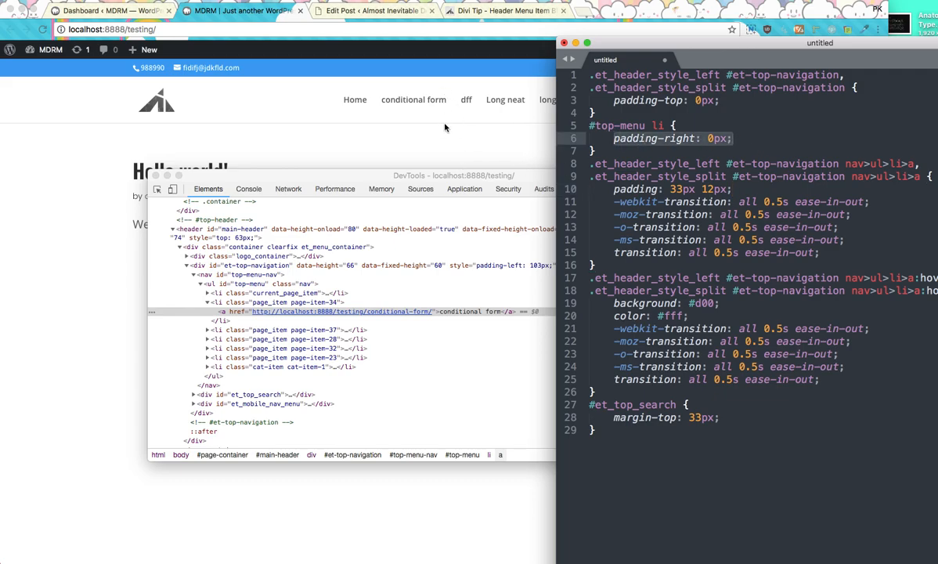
pyautogui.moveTo(581, 115)
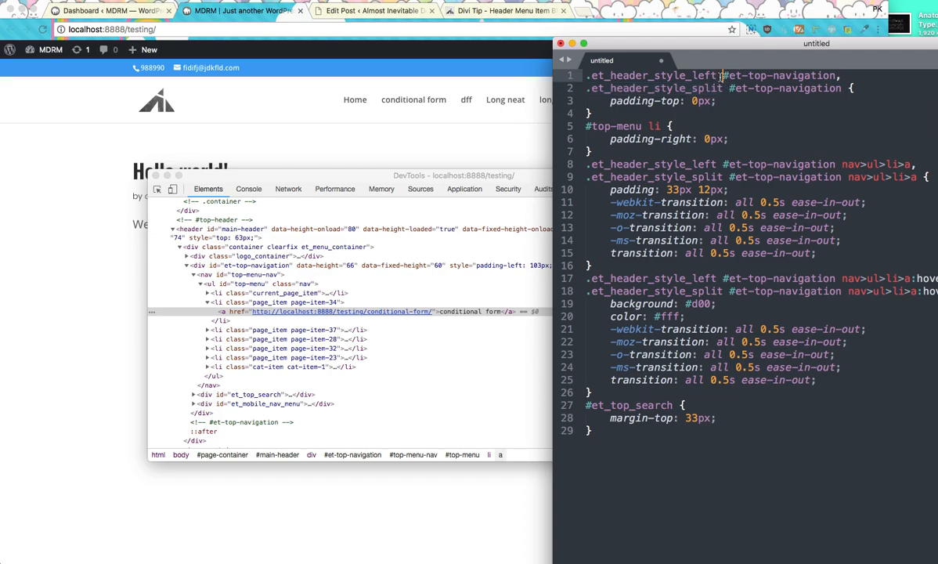
pyautogui.click(293, 348)
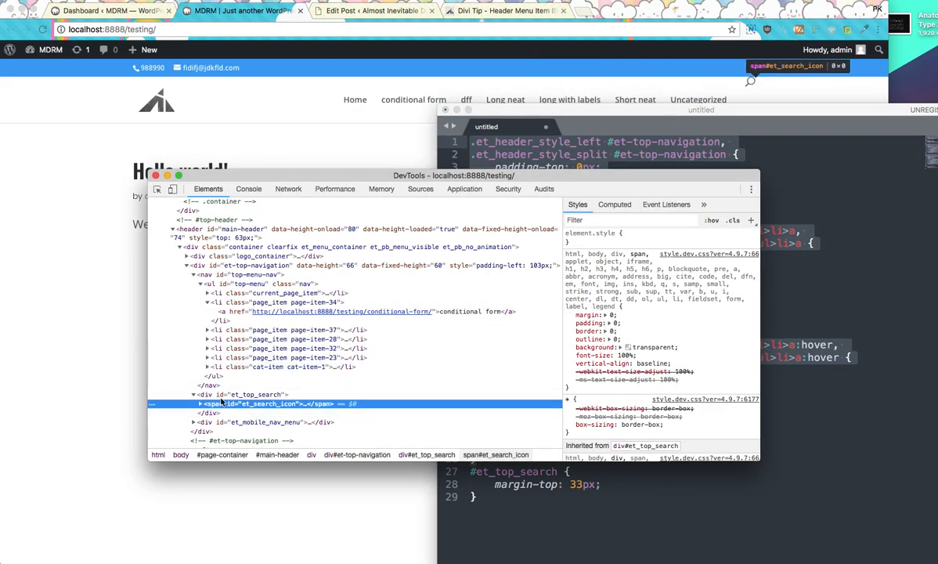
# Inspect div#et_top_search, review its computed box model, then return to its Styles pane.
pyautogui.click(227, 395)
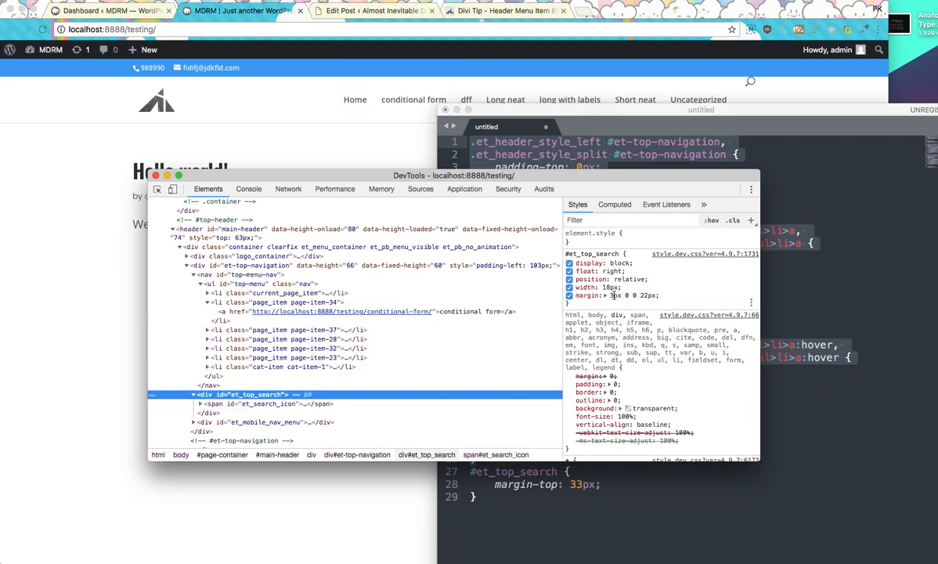
pyautogui.click(615, 204)
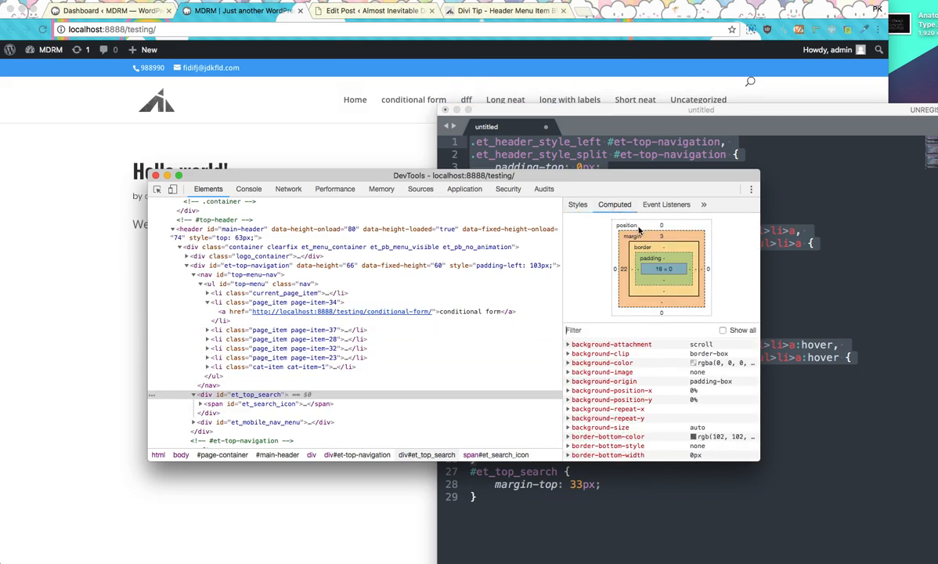
pyautogui.click(577, 204)
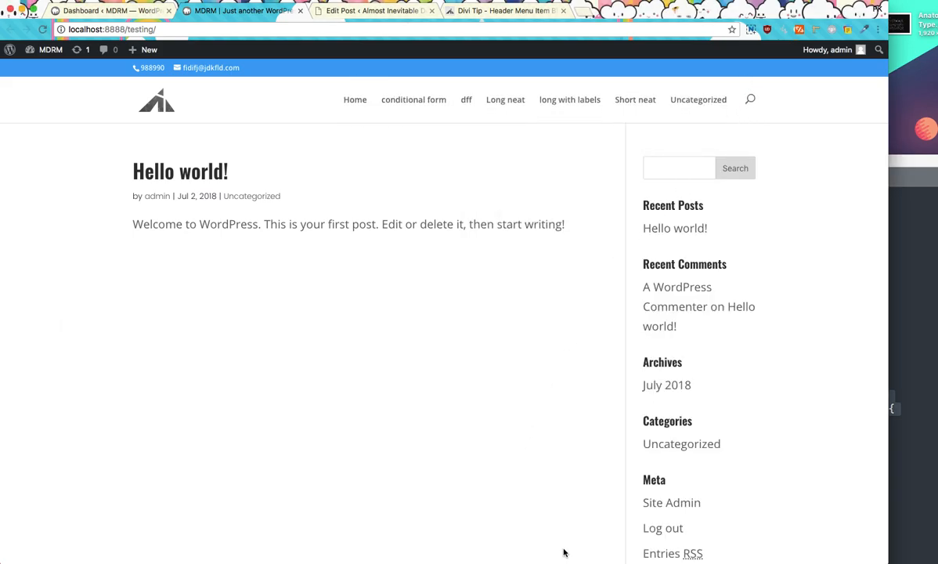
pyautogui.press('F12')
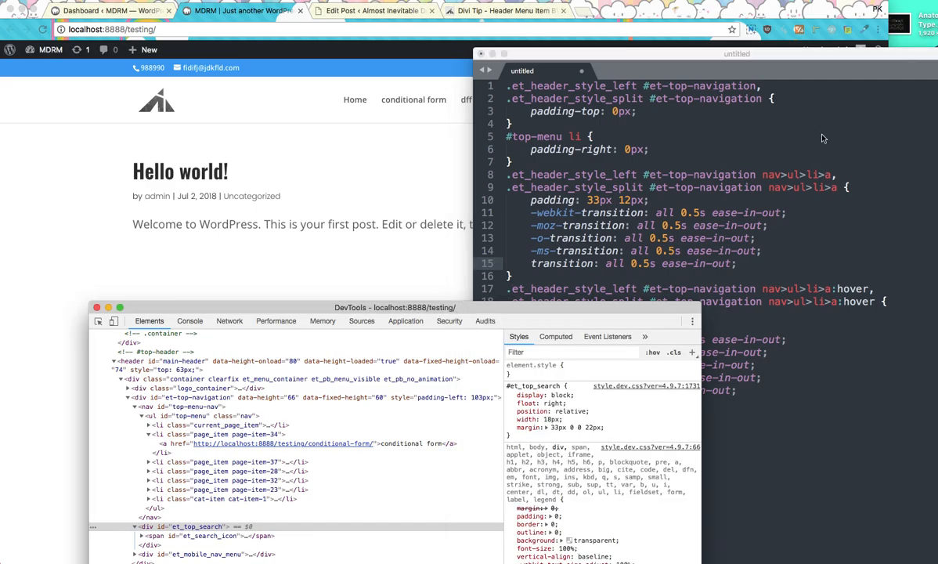
# Fill the empty child-theme css/extra.css with the header menu CSS (866 bytes).
pyautogui.press('F3')
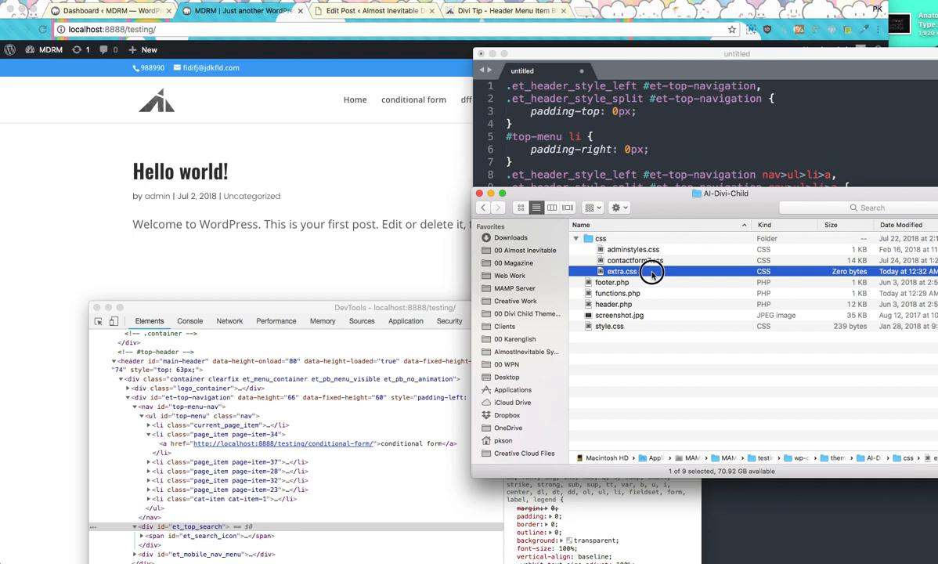
pyautogui.doubleClick(622, 271)
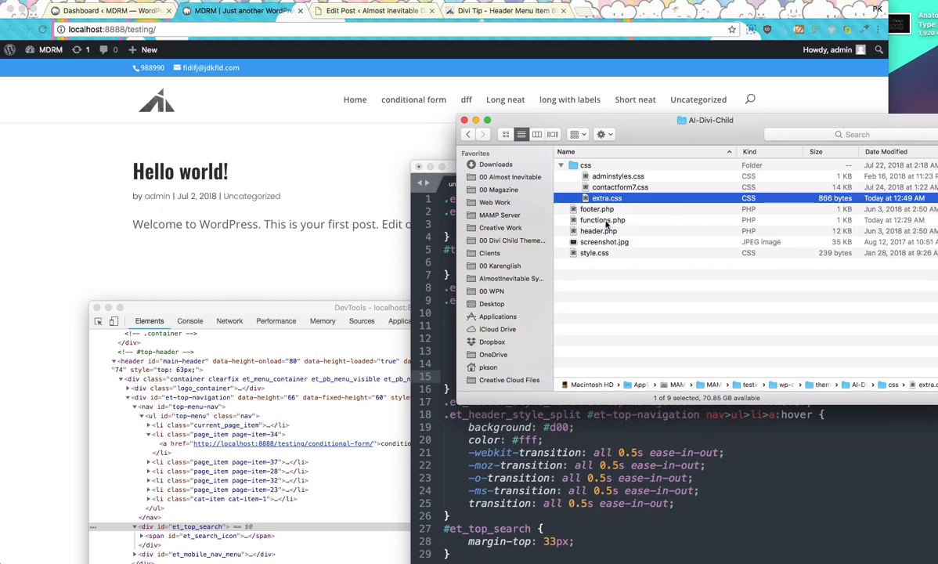
pyautogui.click(619, 186)
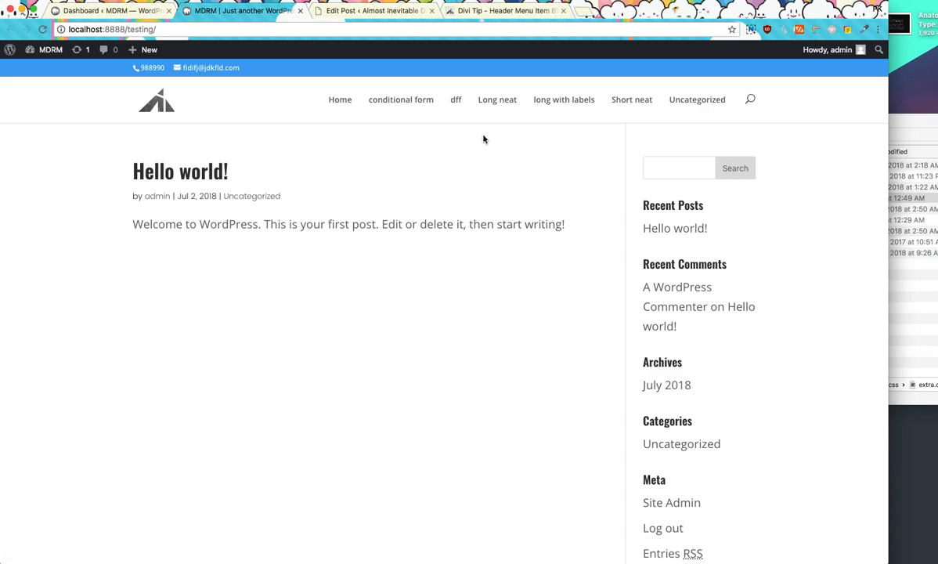
pyautogui.moveTo(574, 104)
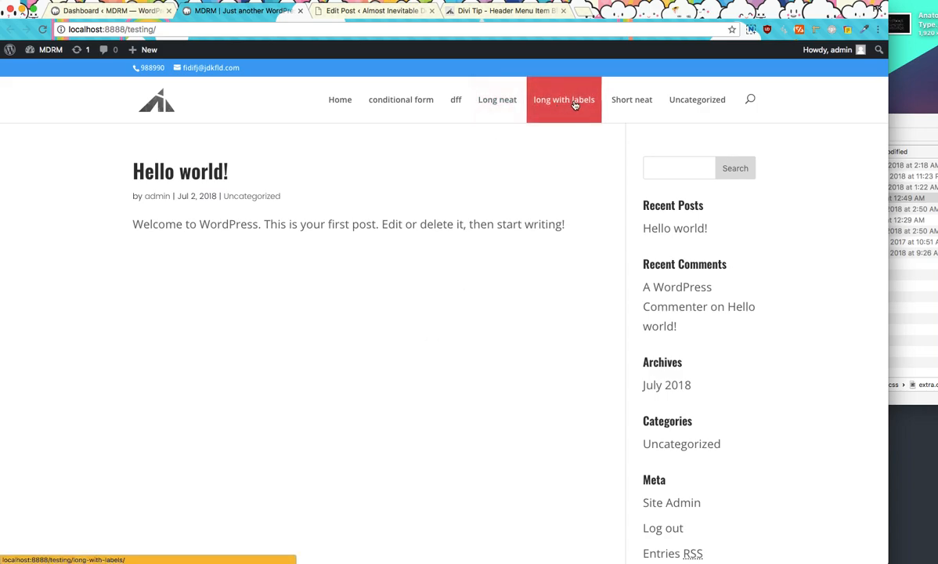
pyautogui.moveTo(631, 102)
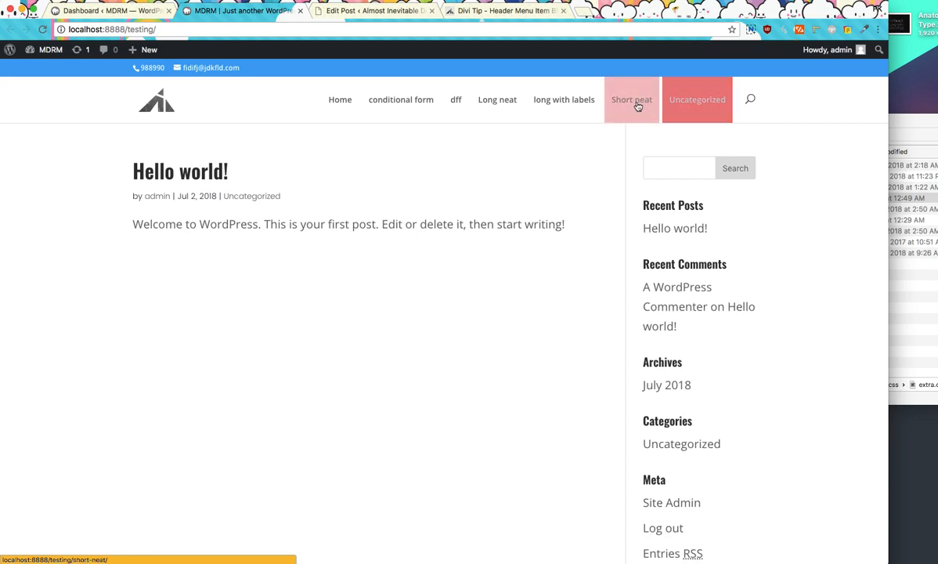
# Inspect the Long neat menu item to confirm its styles come from extra.css.
pyautogui.rightClick(497, 99)
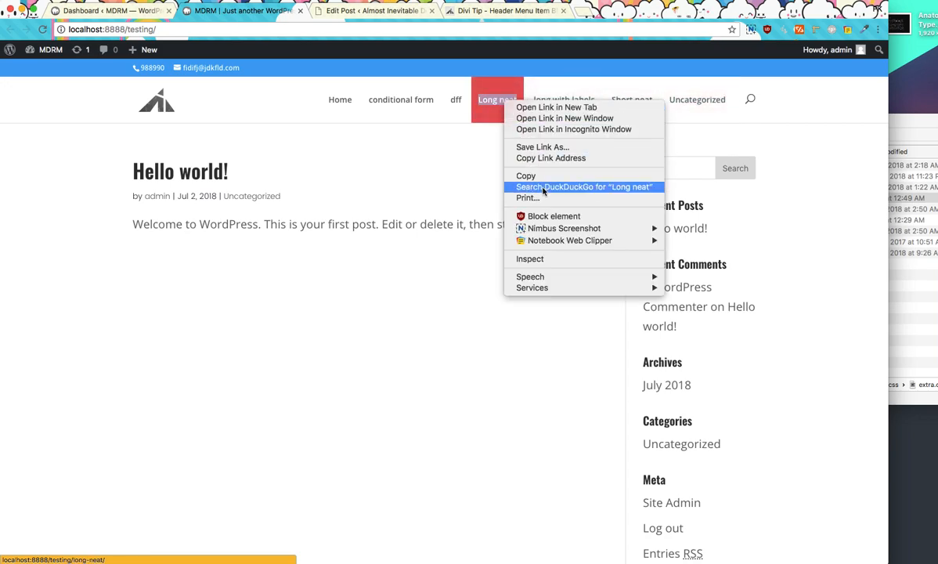
pyautogui.click(530, 258)
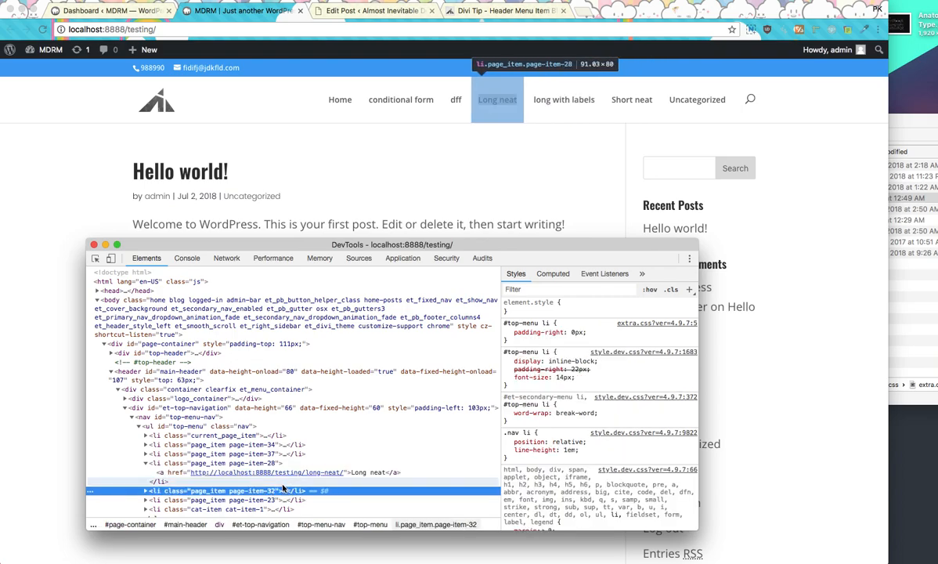
pyautogui.moveTo(563, 100)
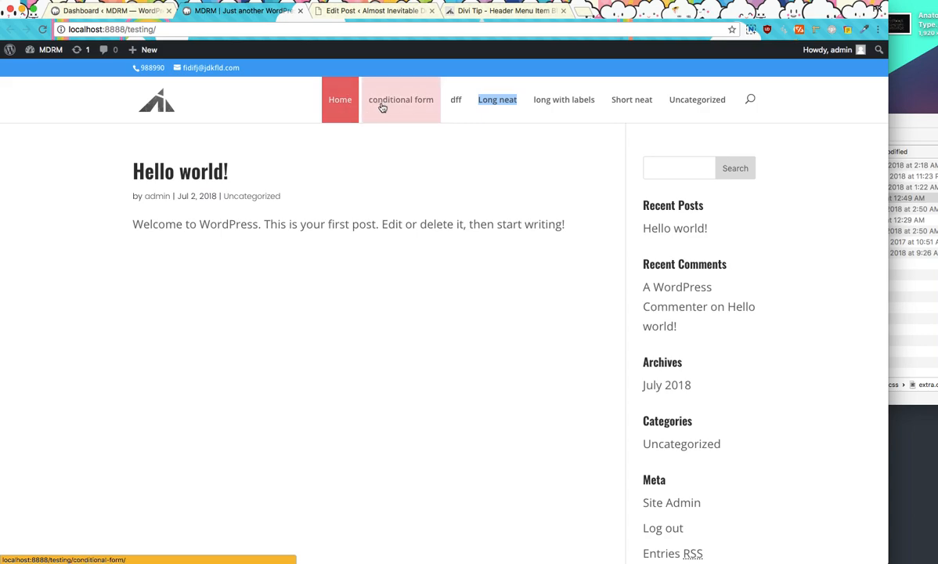
pyautogui.moveTo(547, 106)
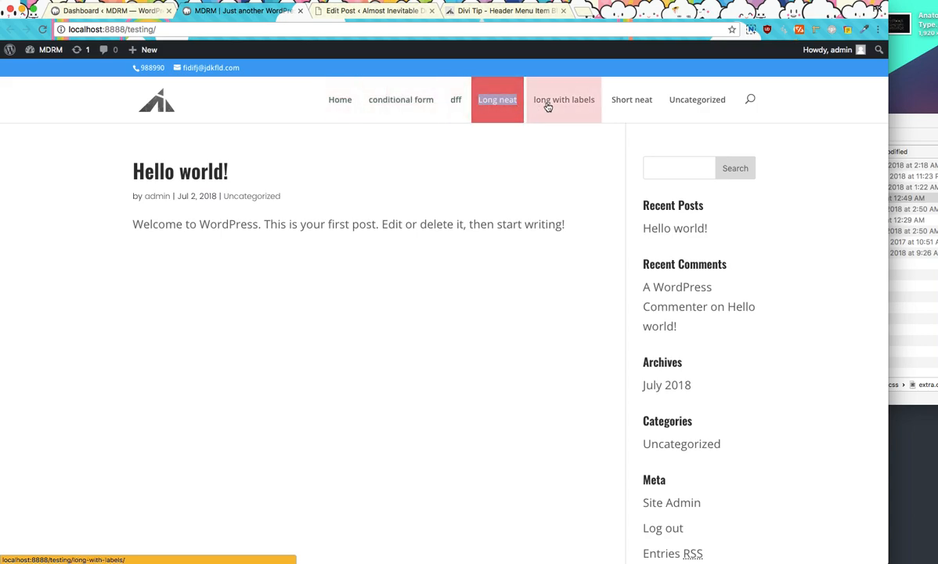
pyautogui.moveTo(752, 101)
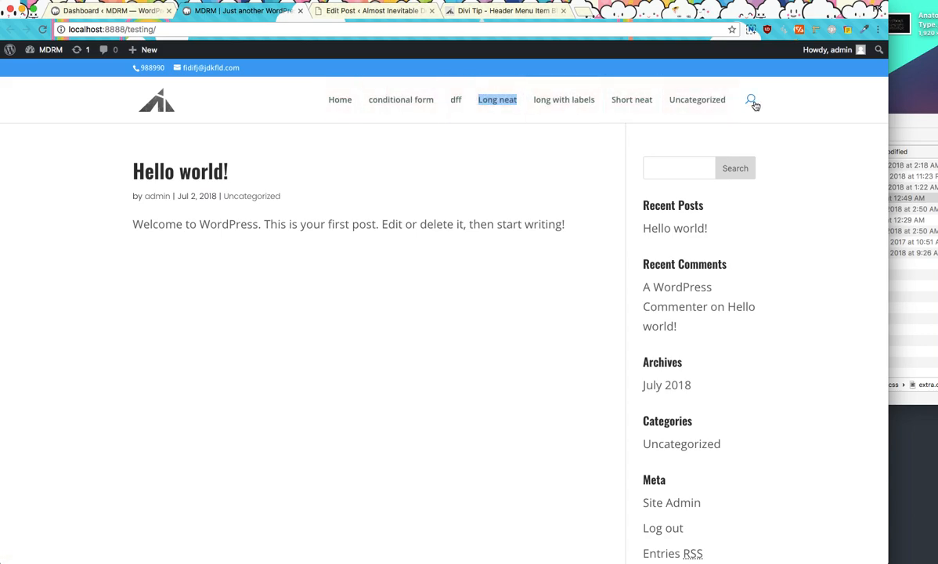
pyautogui.moveTo(623, 190)
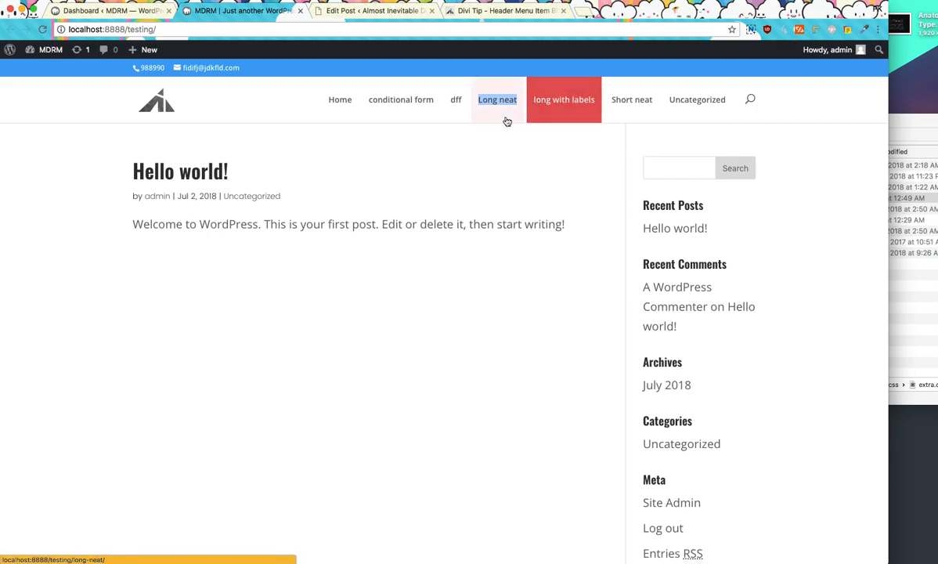
pyautogui.moveTo(541, 99)
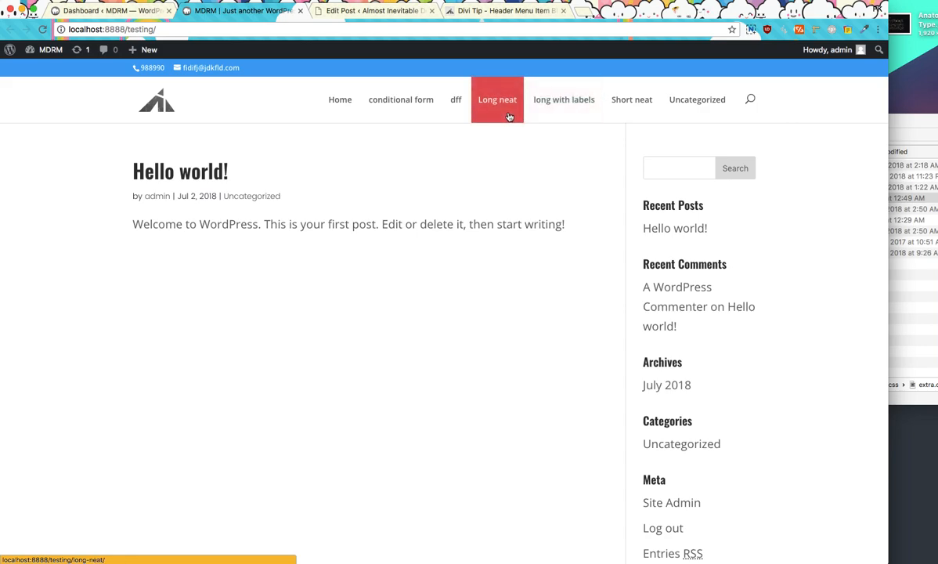
pyautogui.moveTo(466, 118)
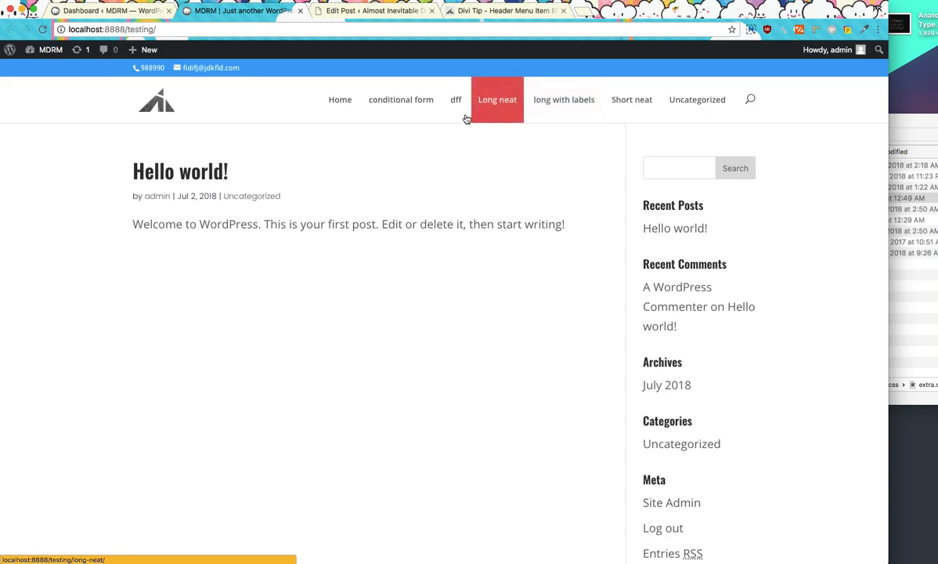
pyautogui.moveTo(485, 423)
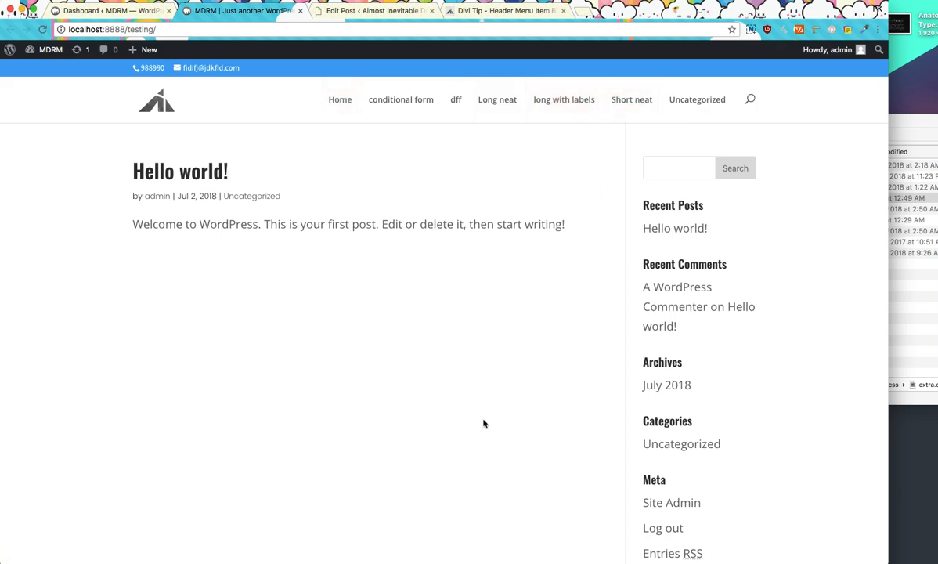
pyautogui.moveTo(801, 519)
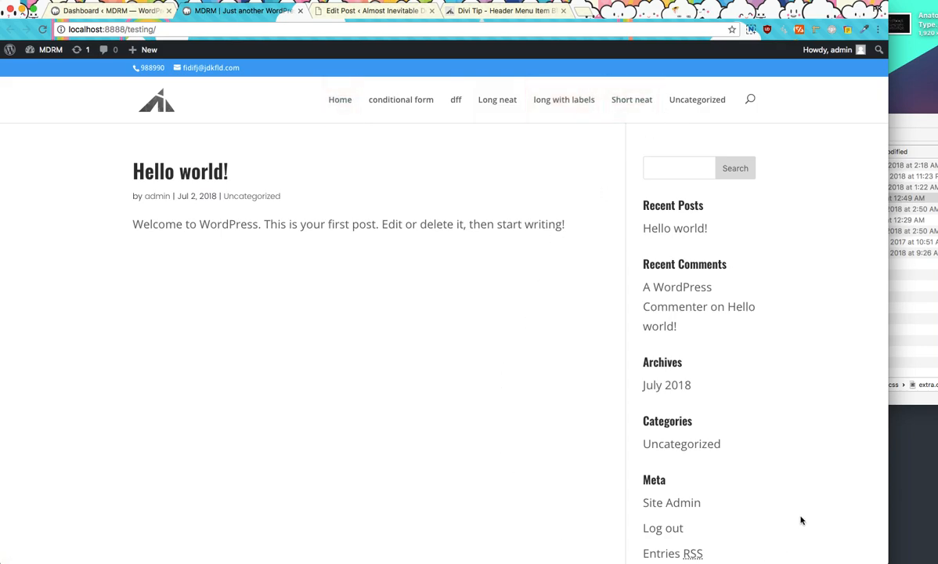
pyautogui.moveTo(720, 139)
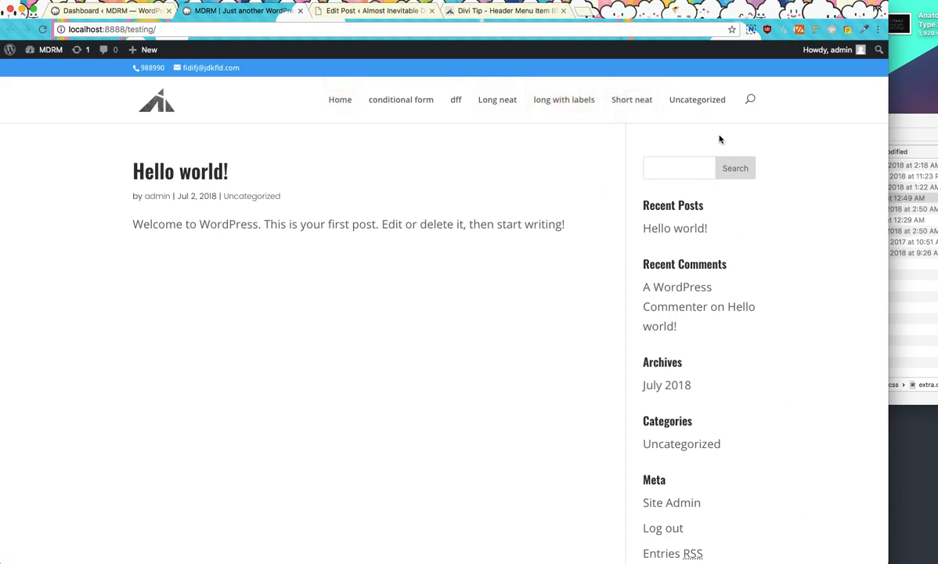
pyautogui.moveTo(381, 124)
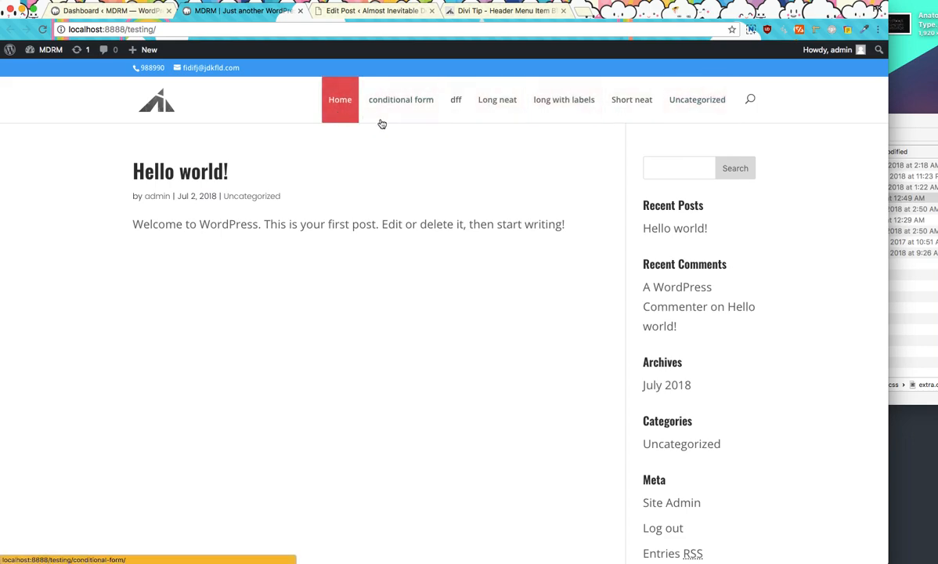
pyautogui.moveTo(473, 151)
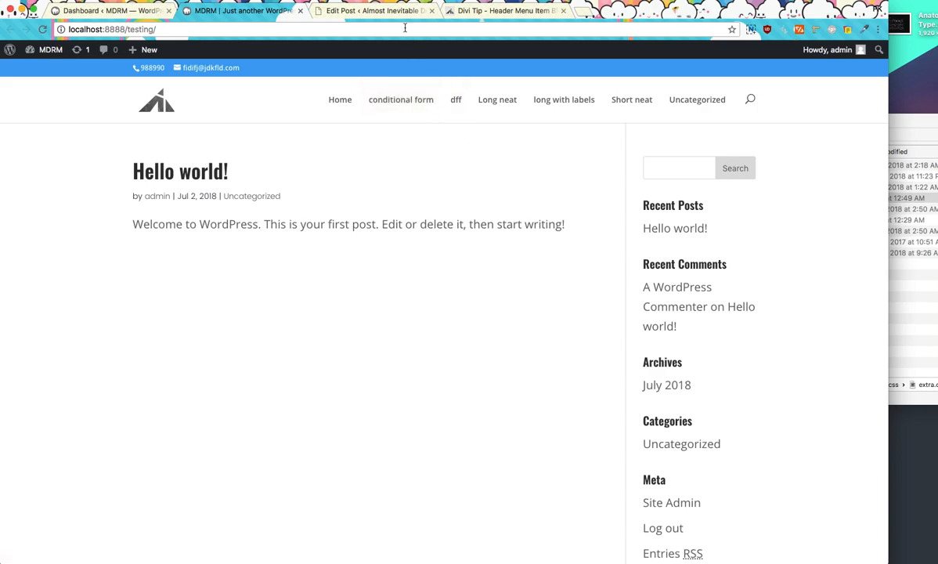
pyautogui.moveTo(382, 11)
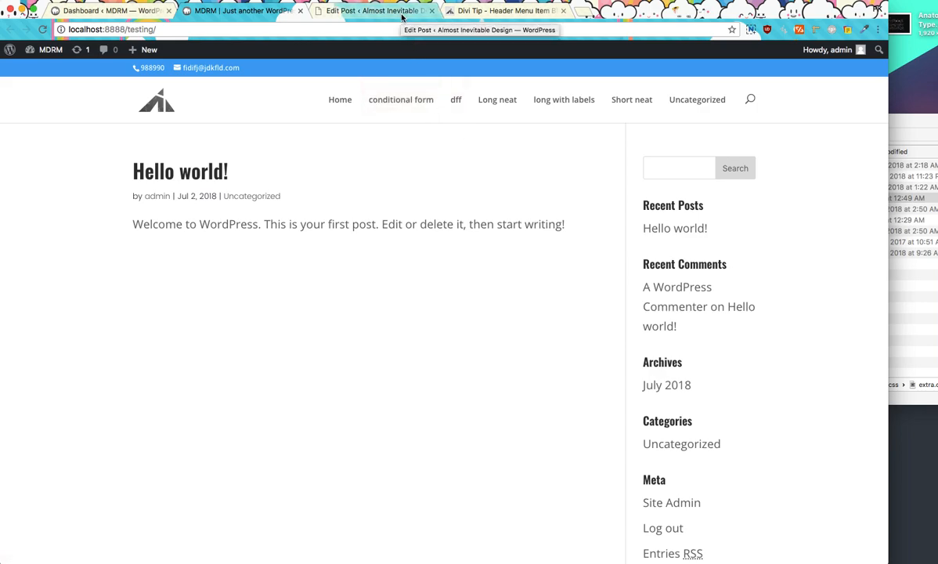